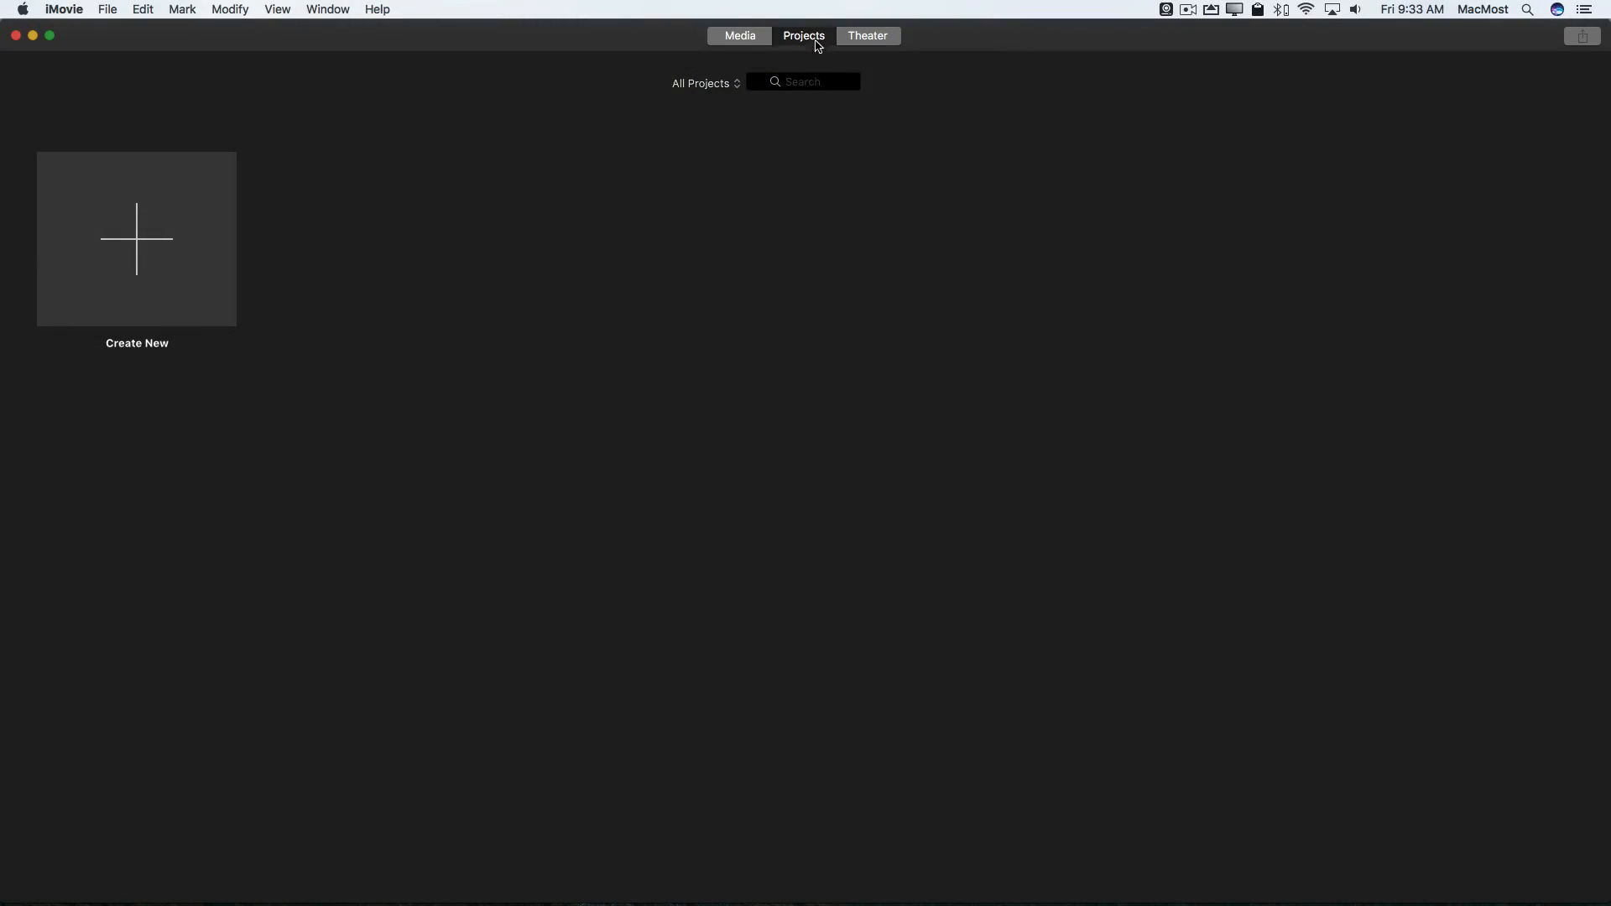
mouse_move(156, 239)
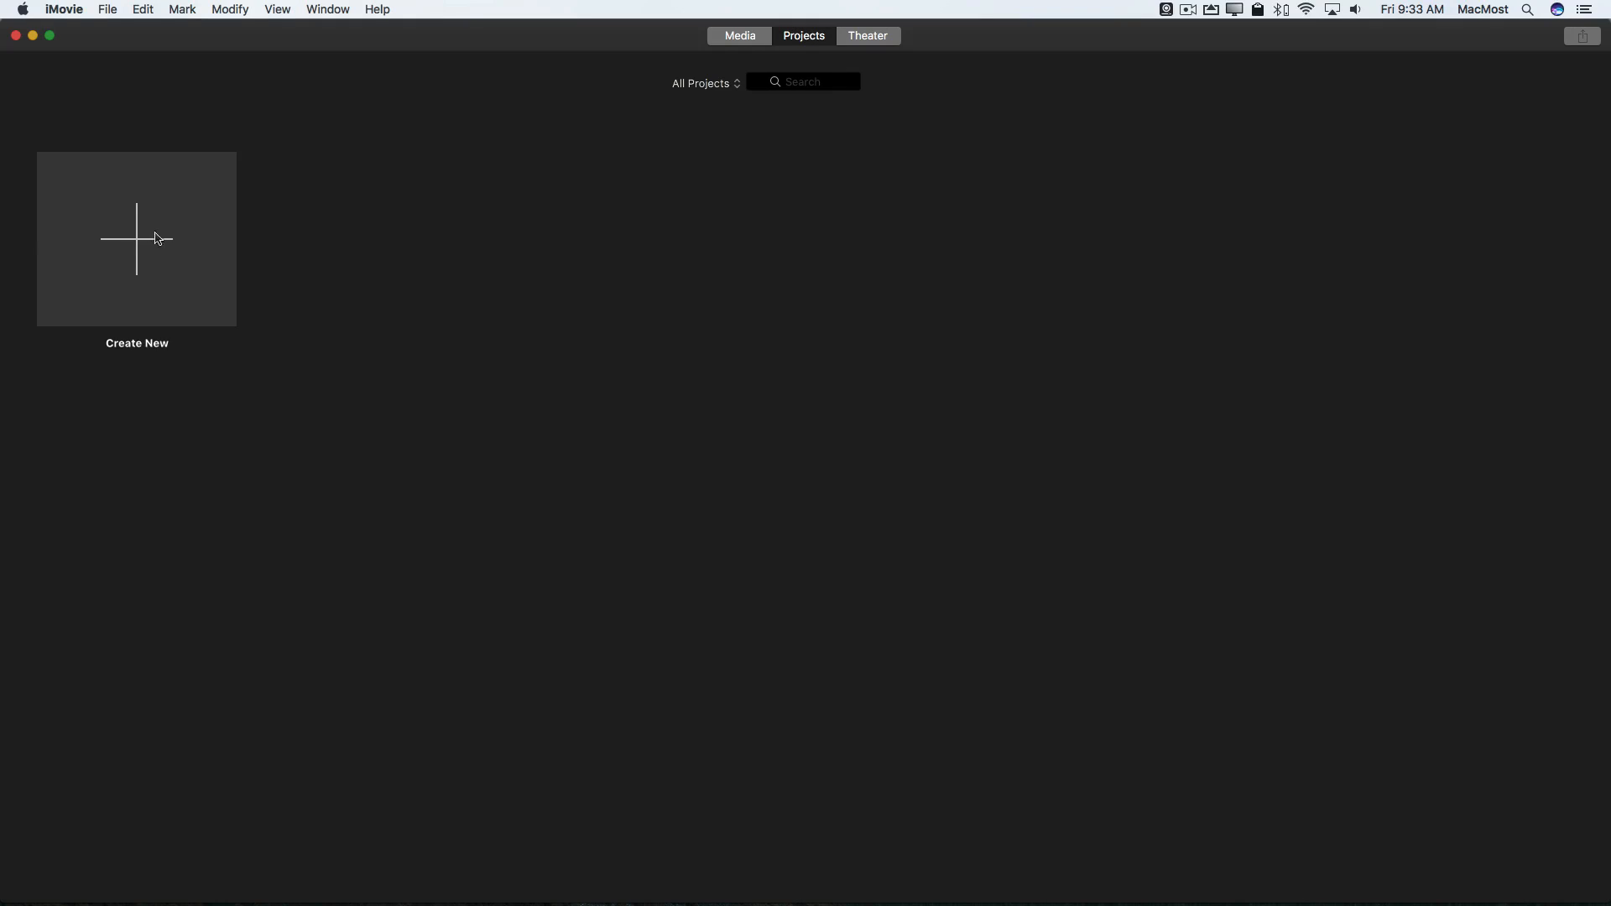
Step: Create a new Movie project, My Movie 3
left_click(137, 238)
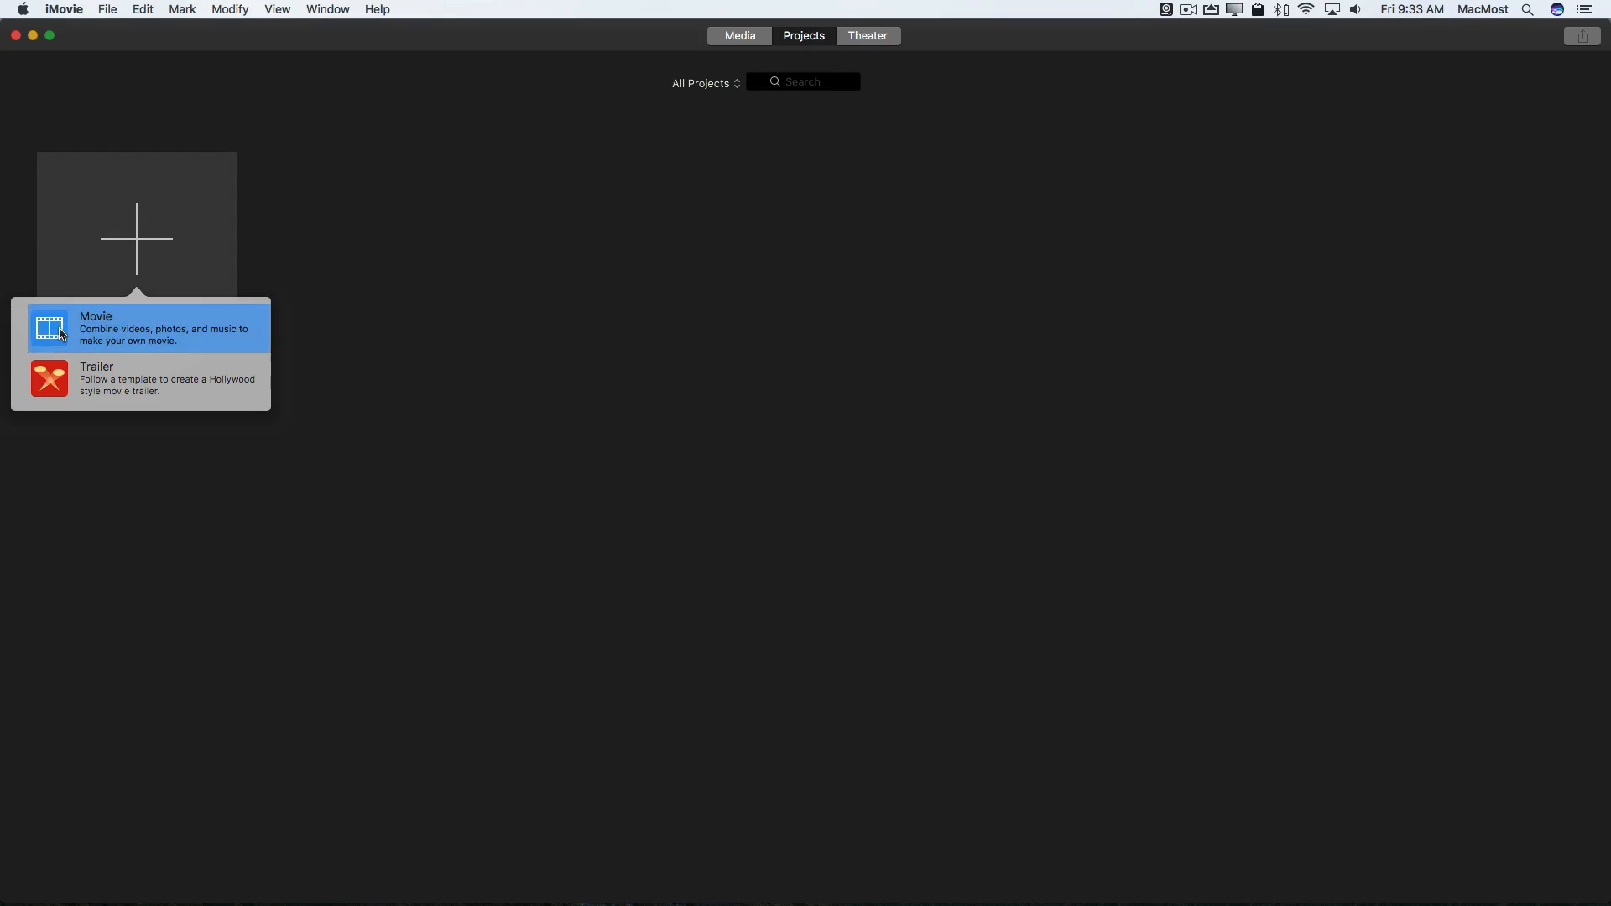
left_click(50, 326)
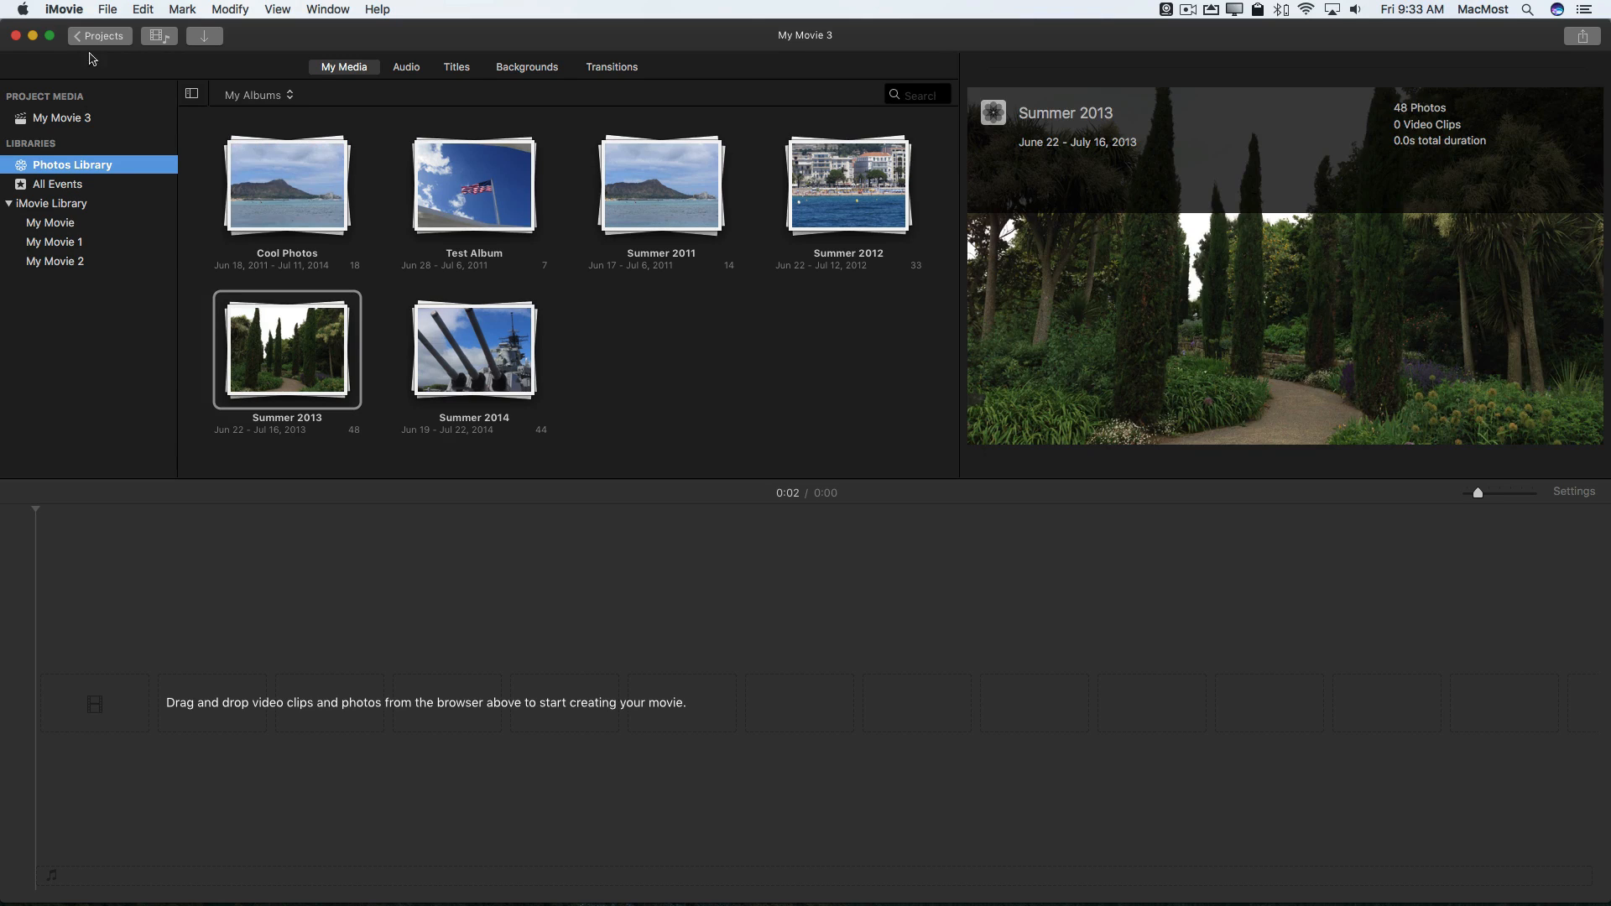
Step: In Preferences, set Crop to Fill, 3-second photo duration, and 0.2-second transitions
left_click(64, 9)
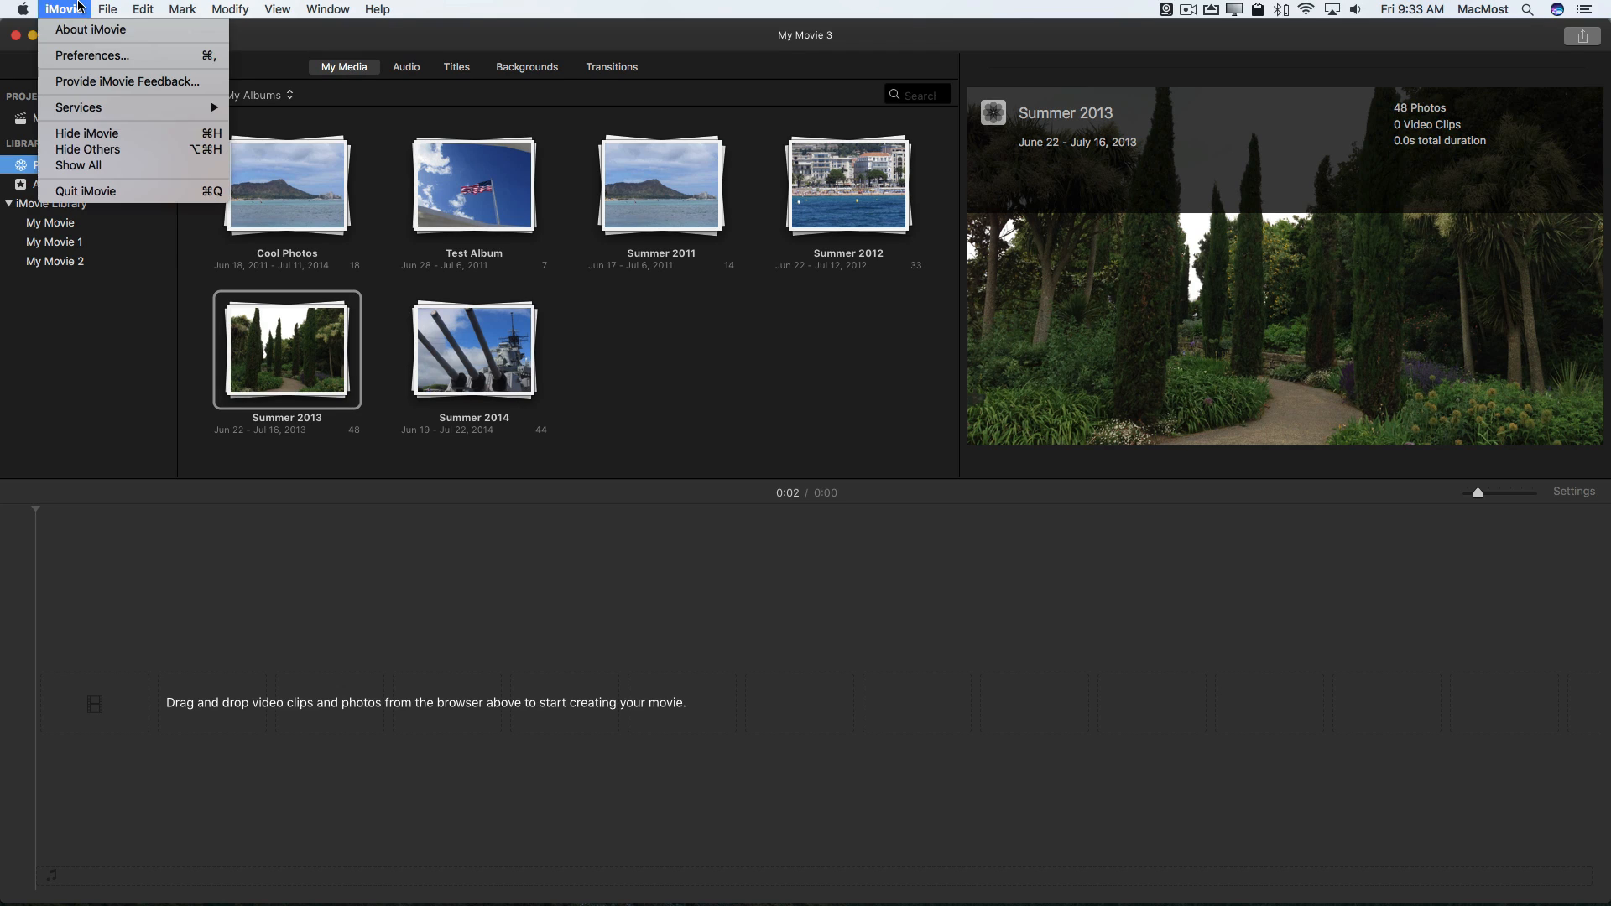
left_click(91, 55)
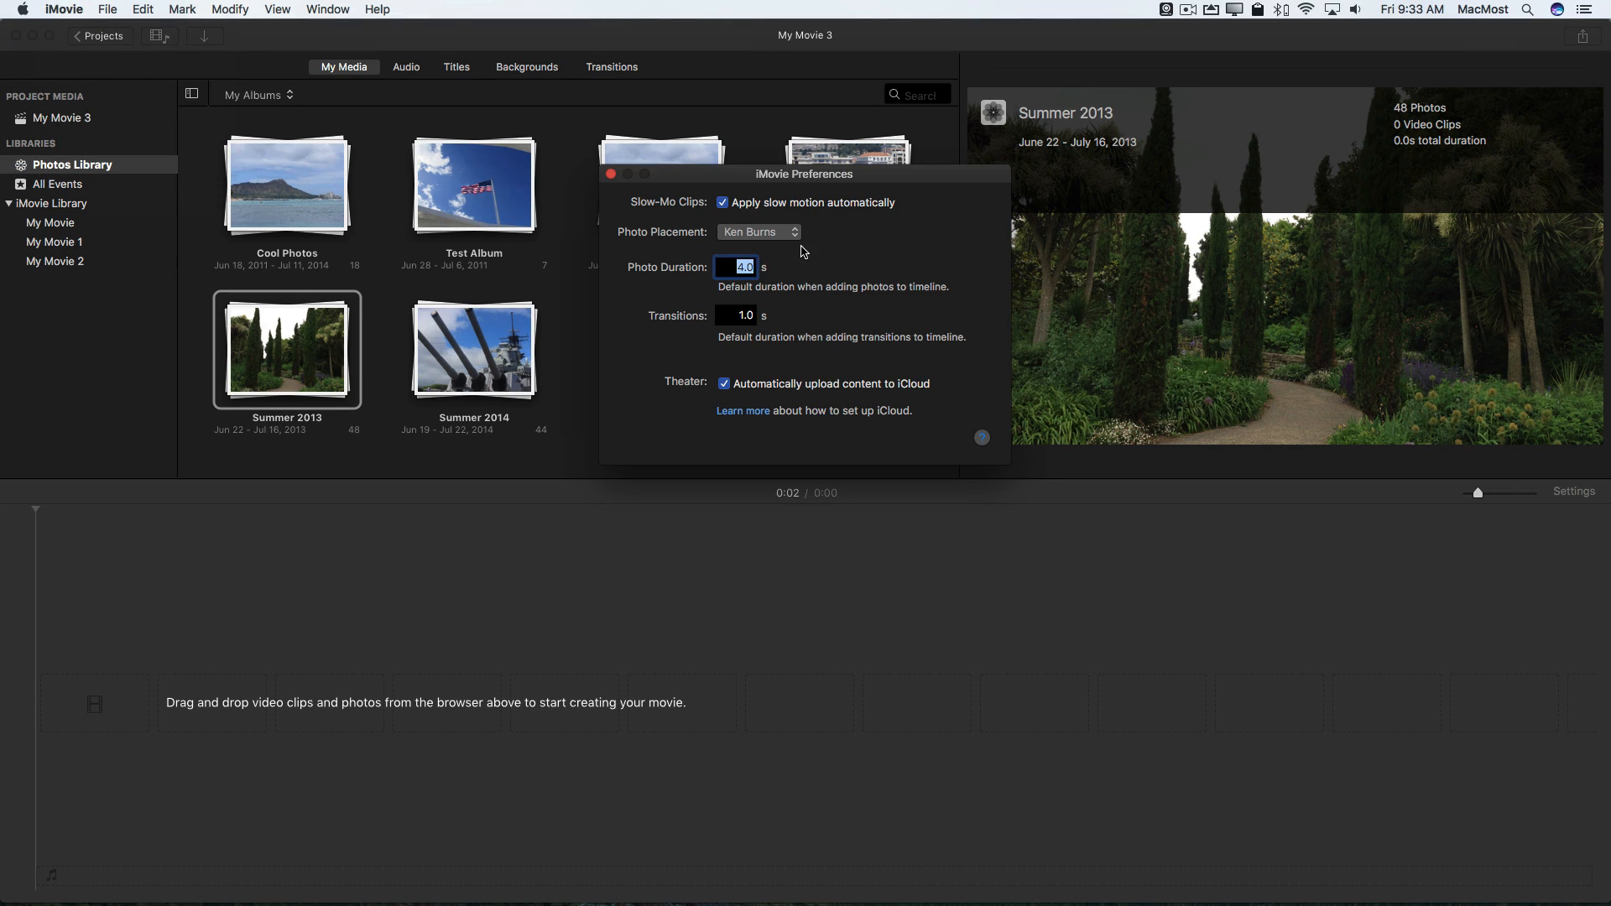
mouse_move(699, 234)
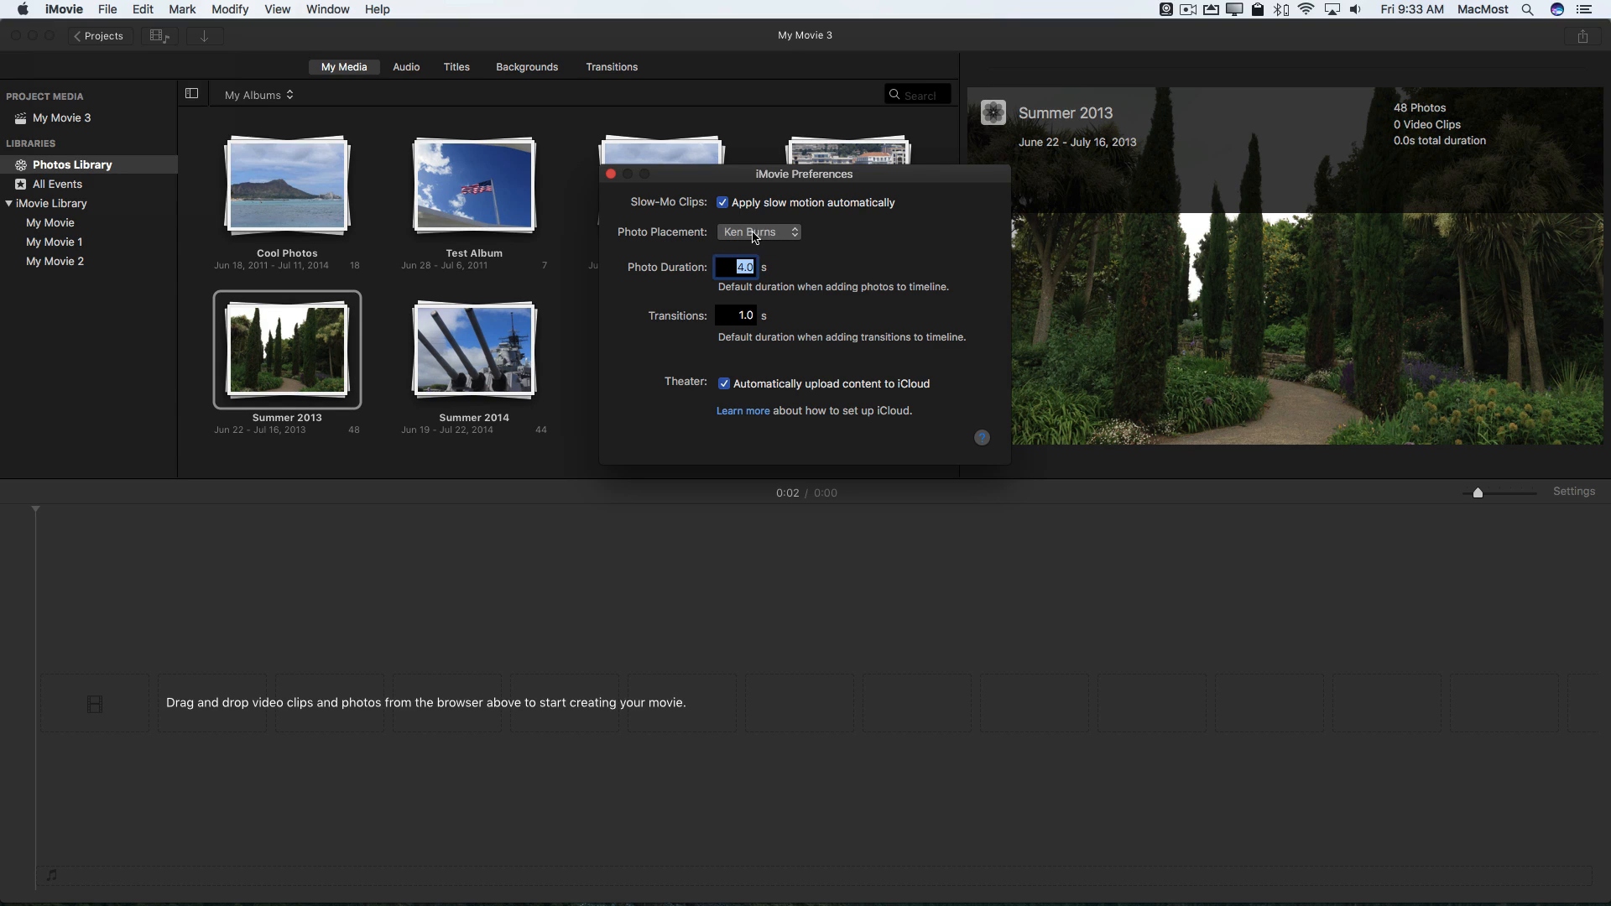
mouse_move(775, 237)
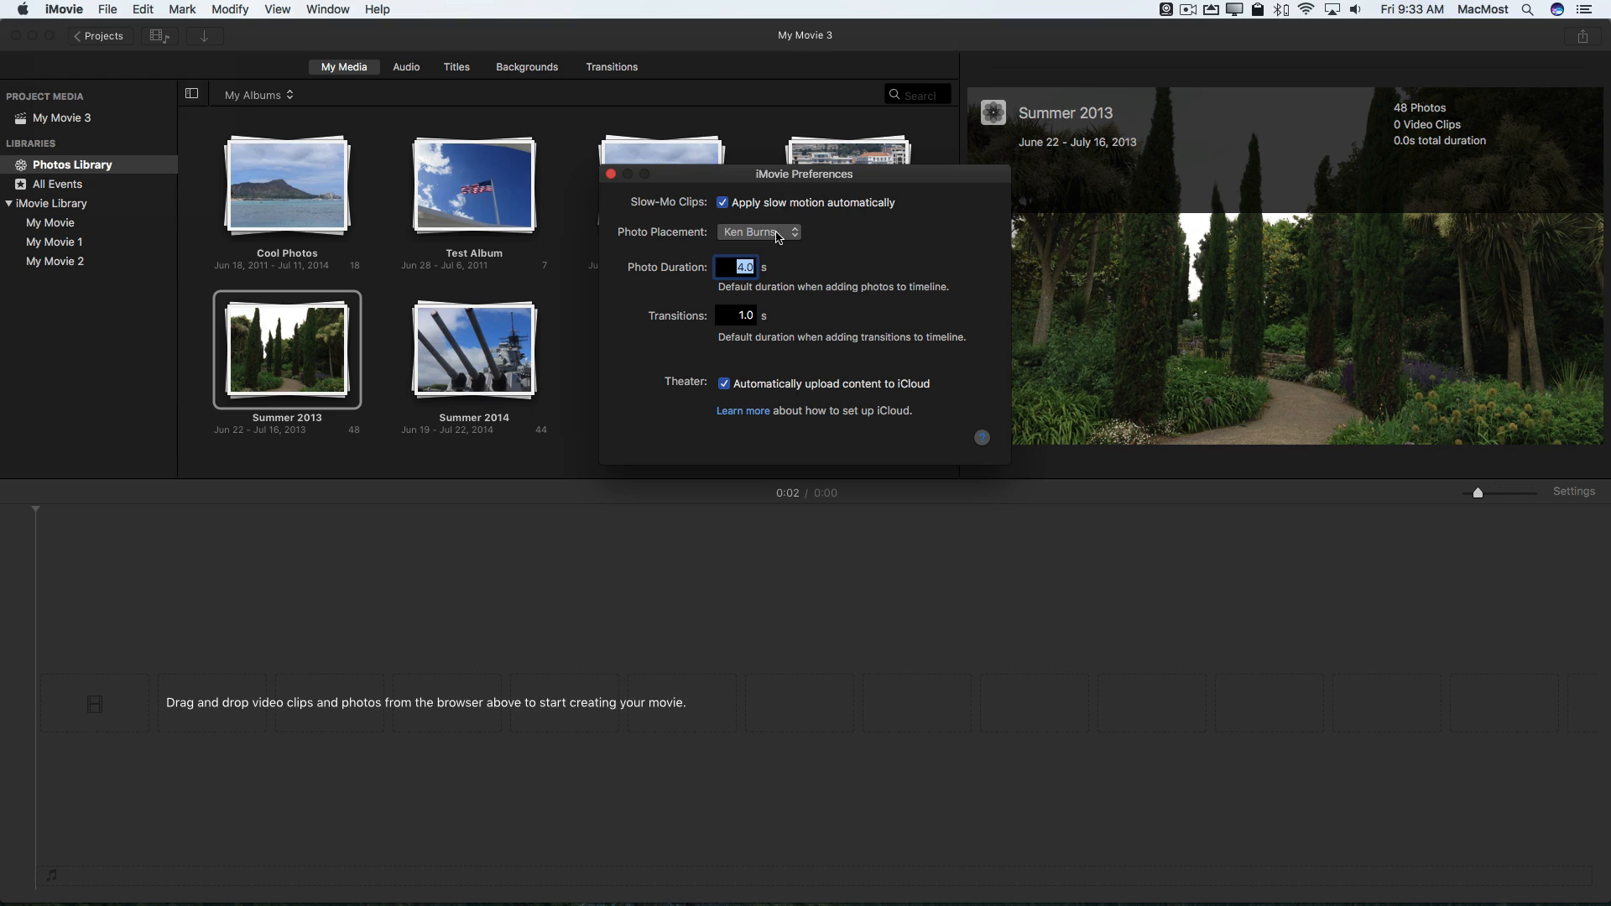
left_click(758, 232)
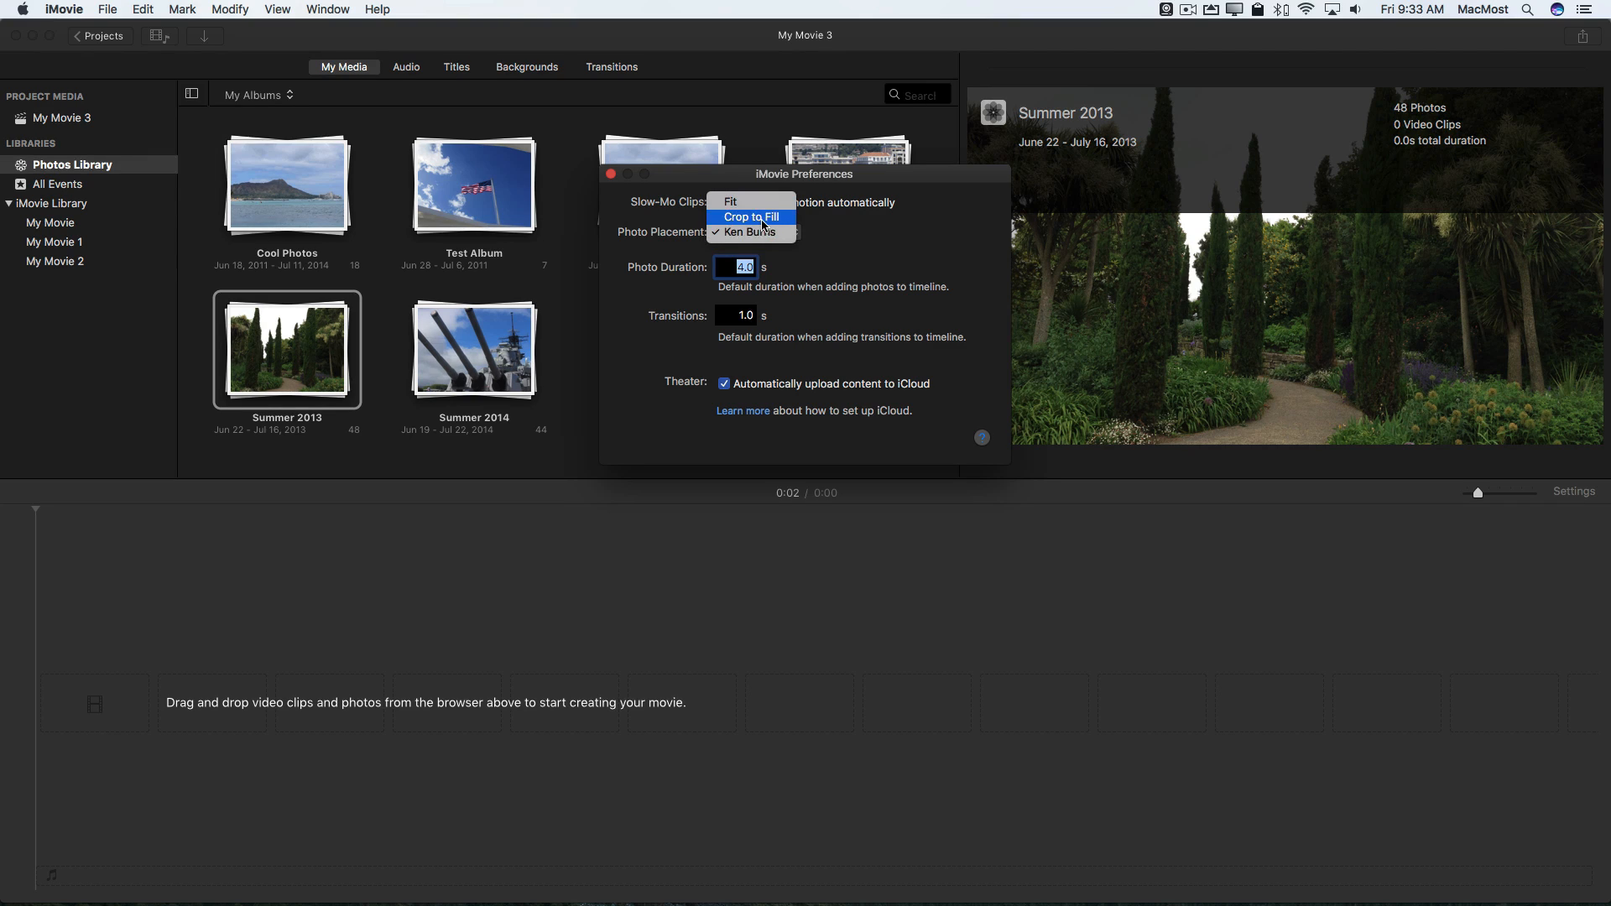
left_click(750, 217)
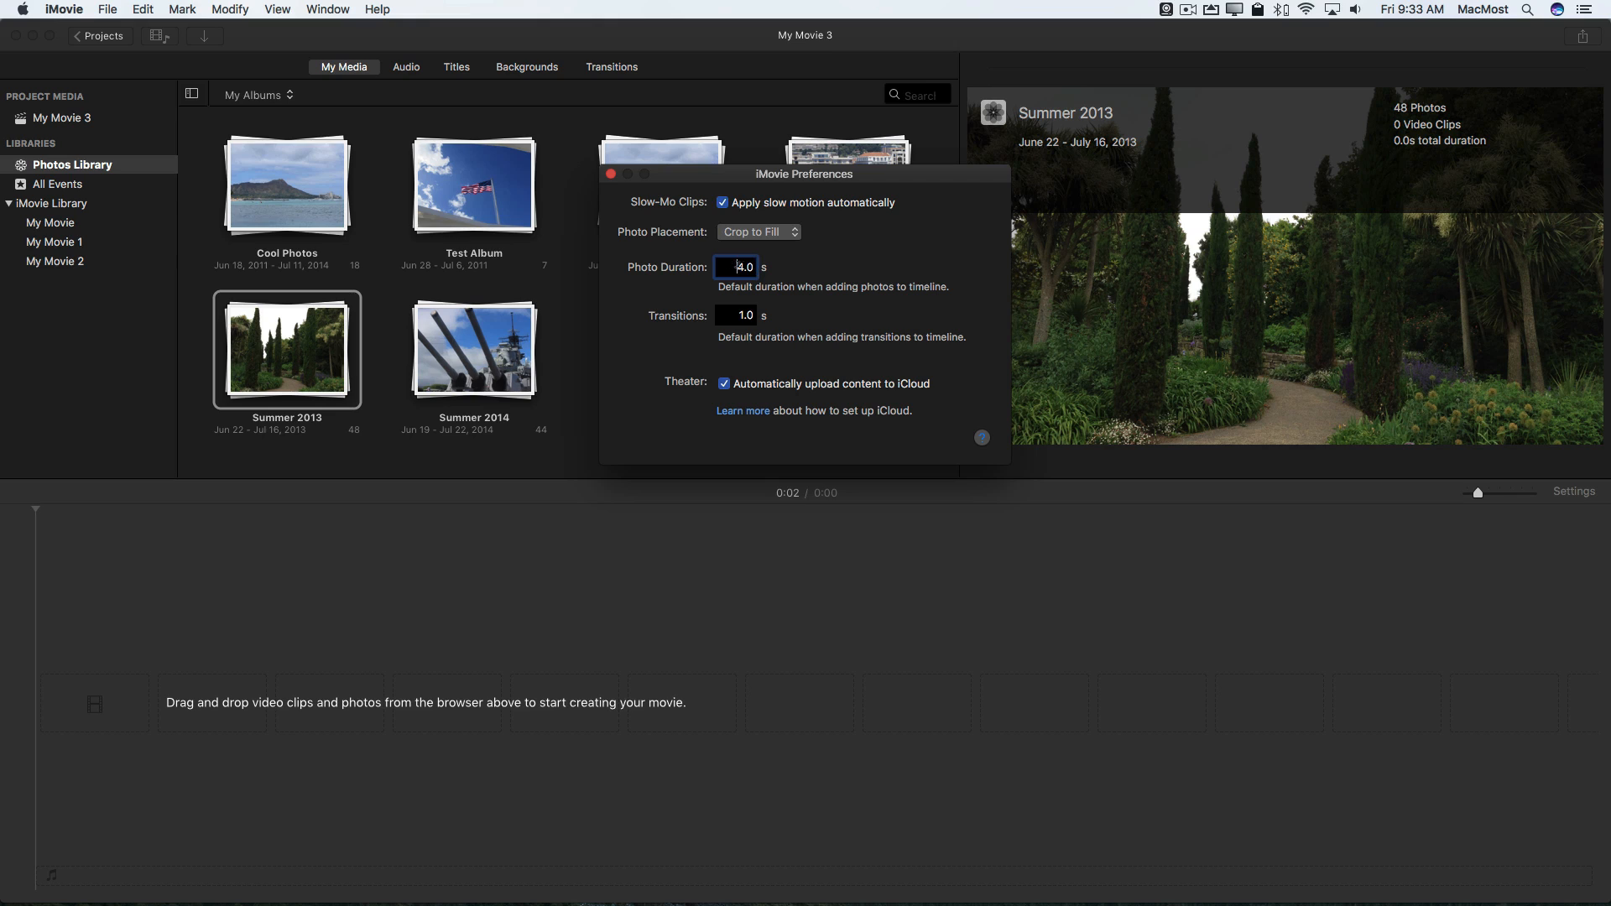
left_click(737, 267)
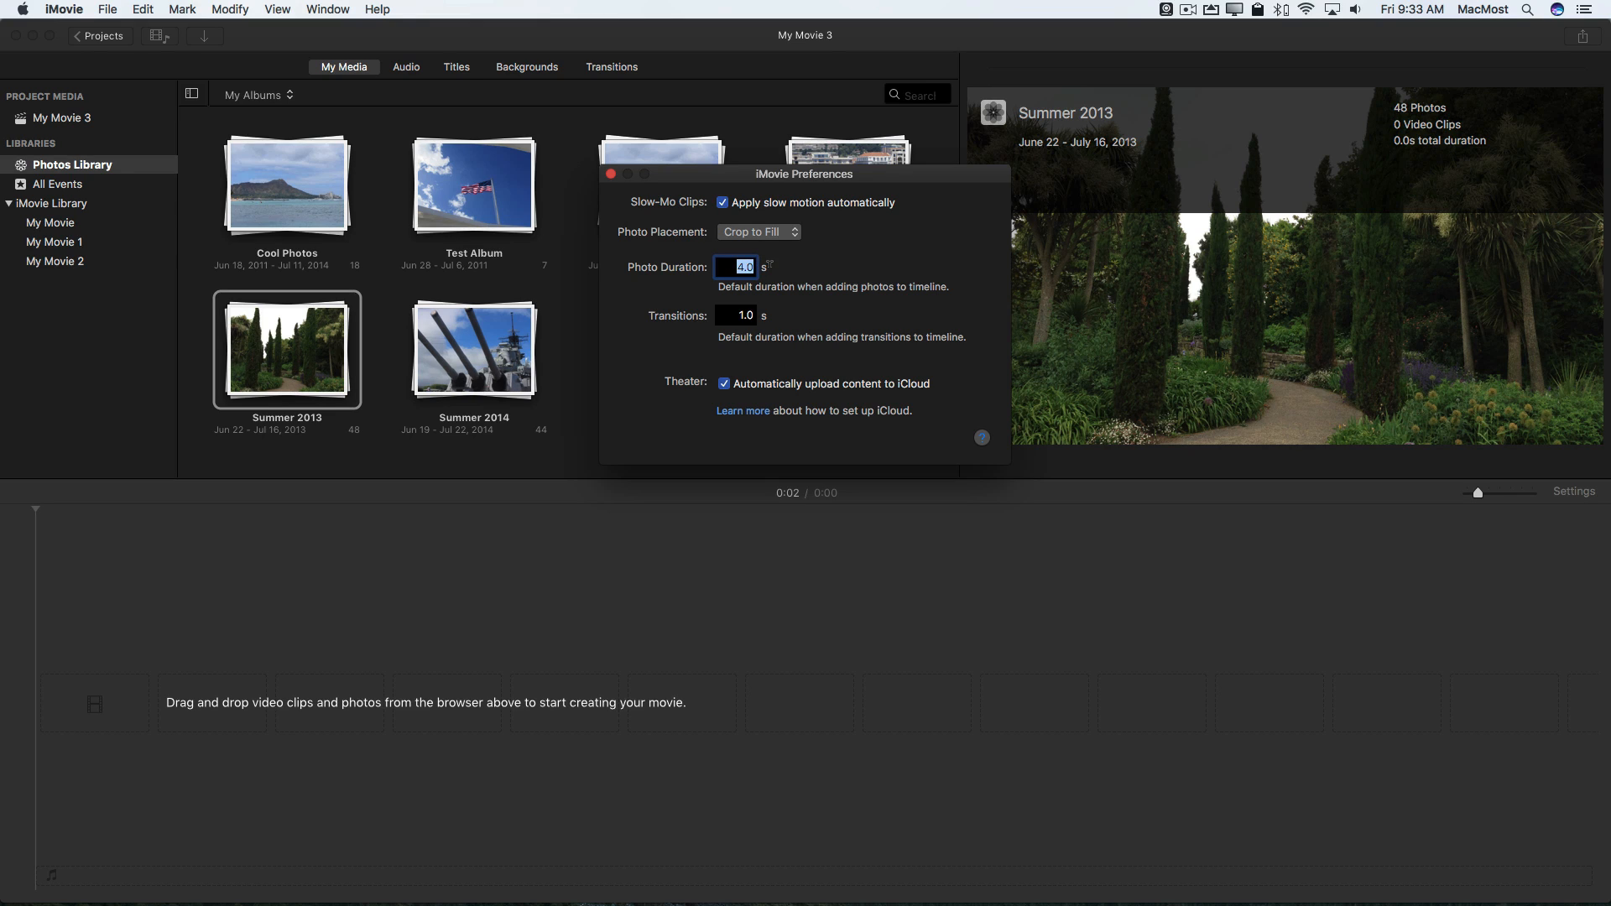
type("3")
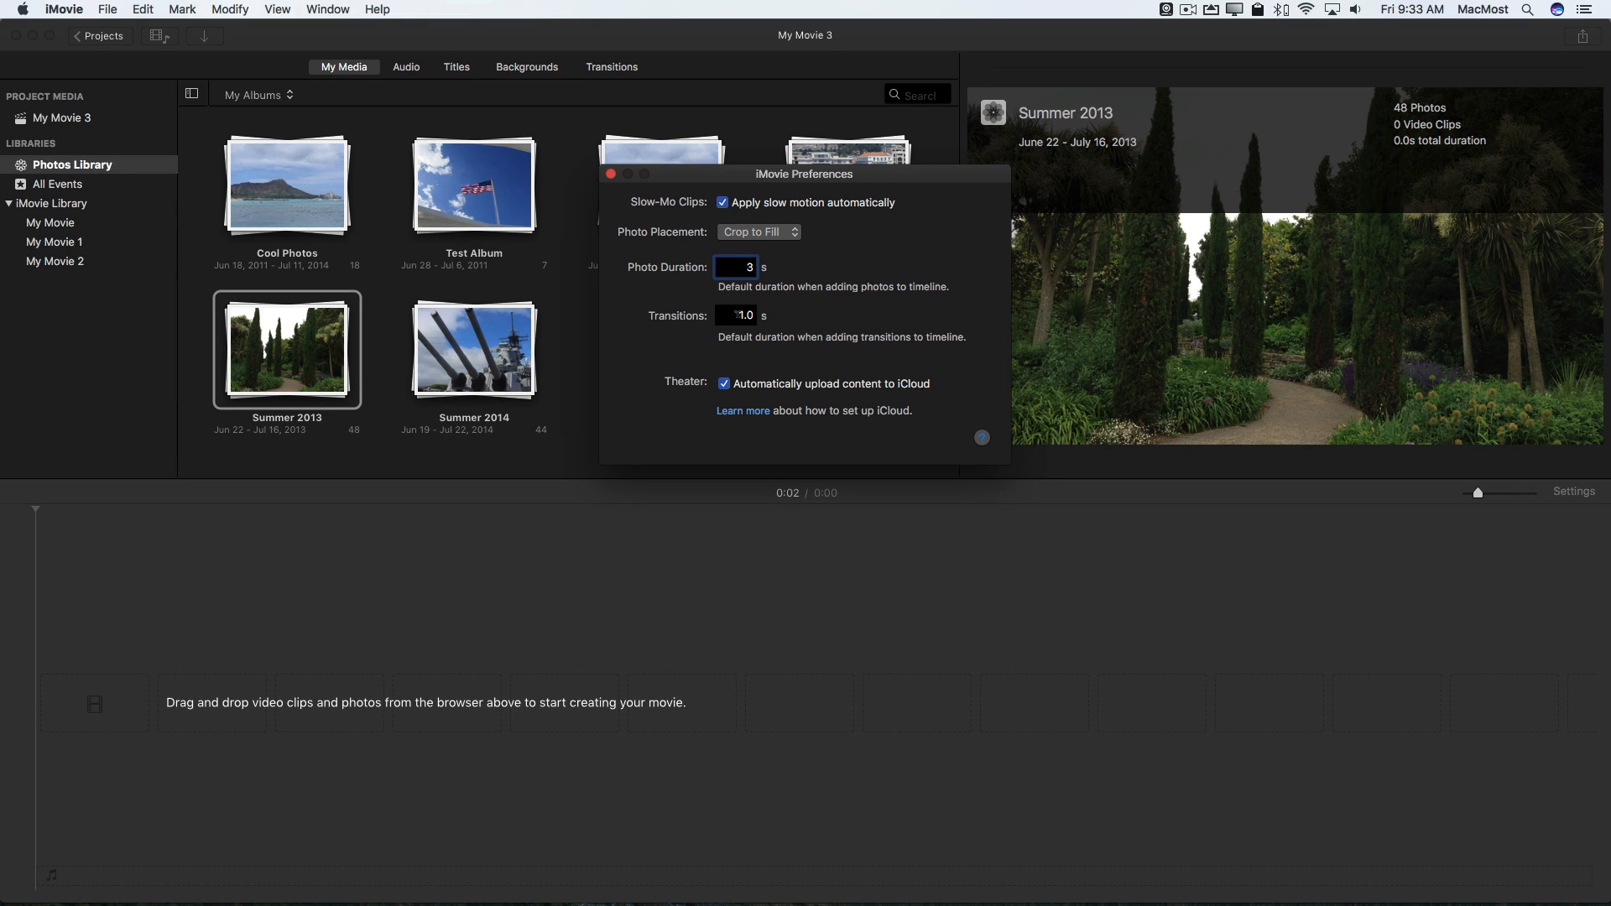
left_click(736, 315)
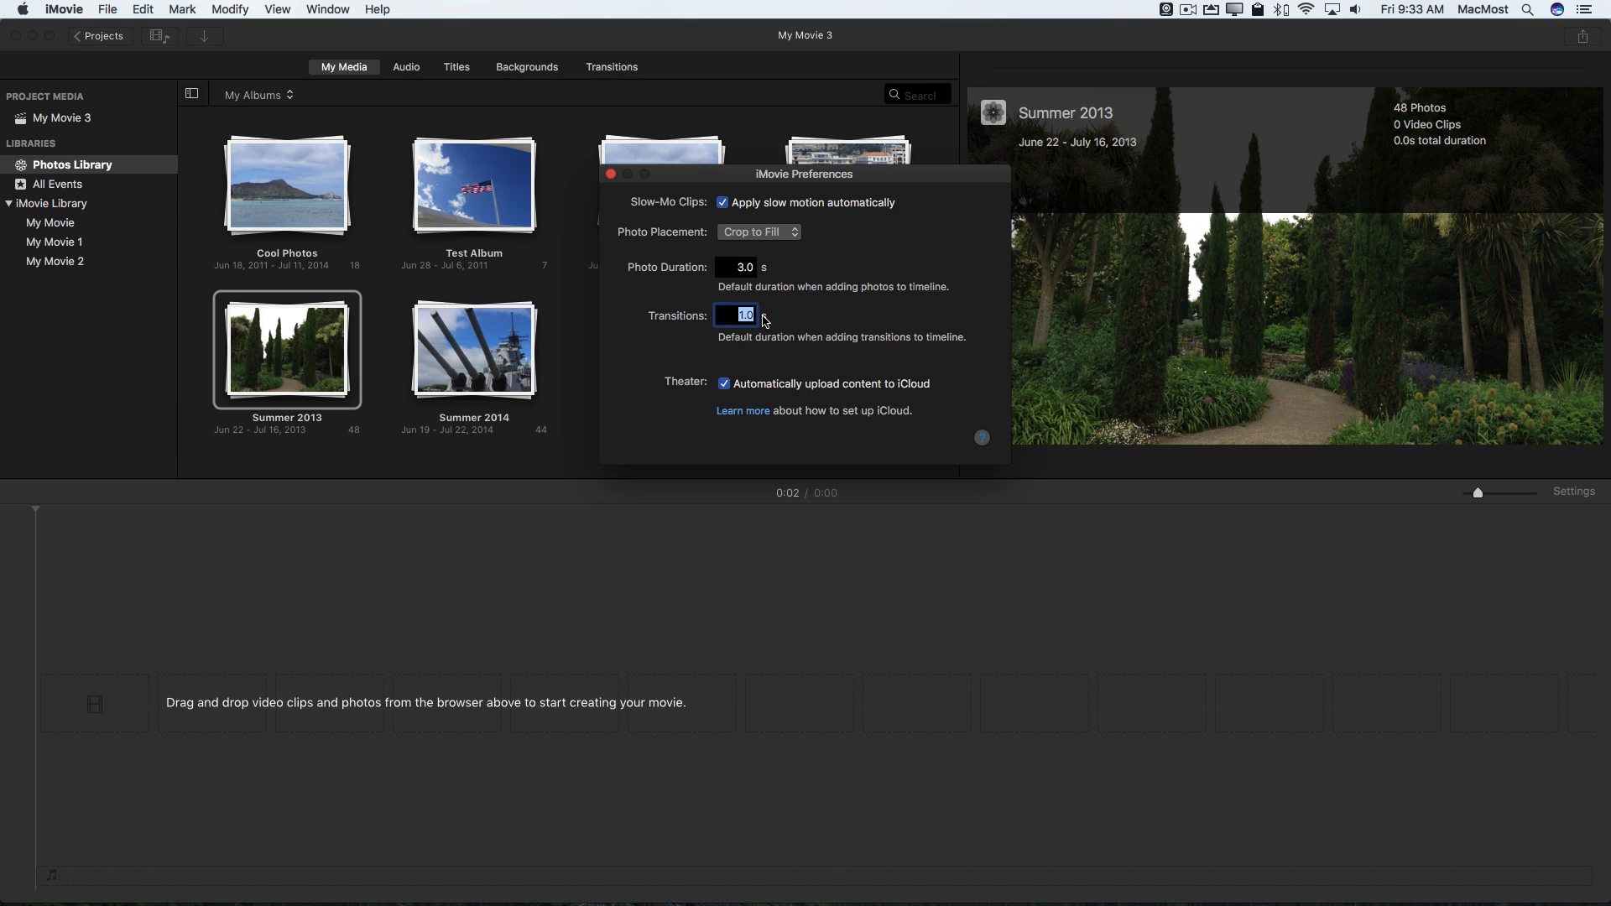
type(".2")
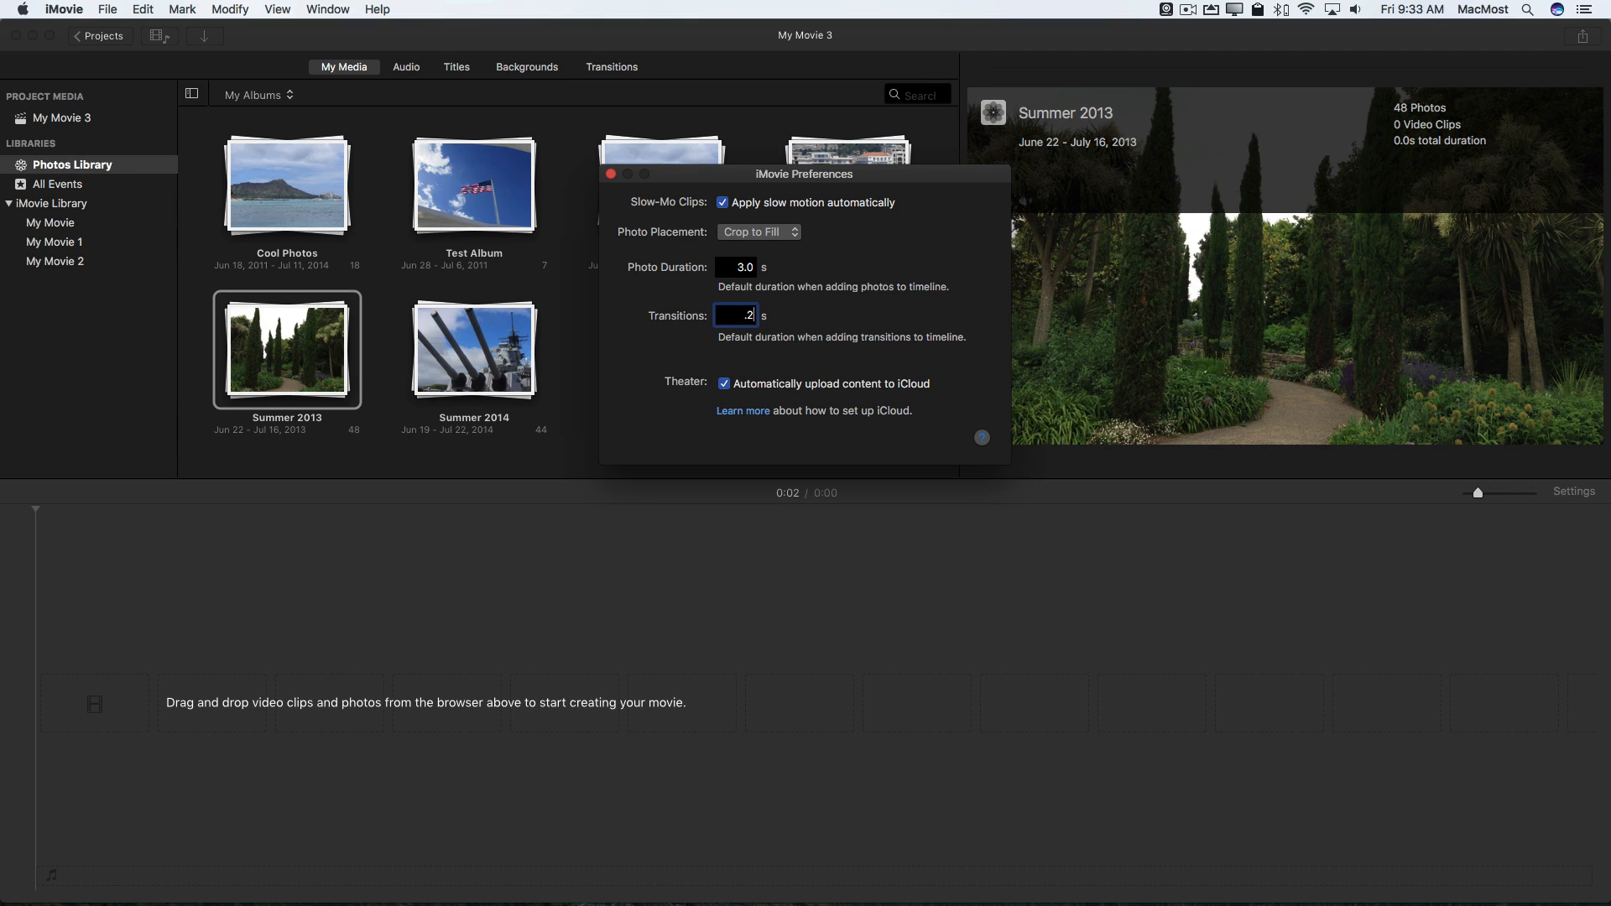
mouse_move(658, 218)
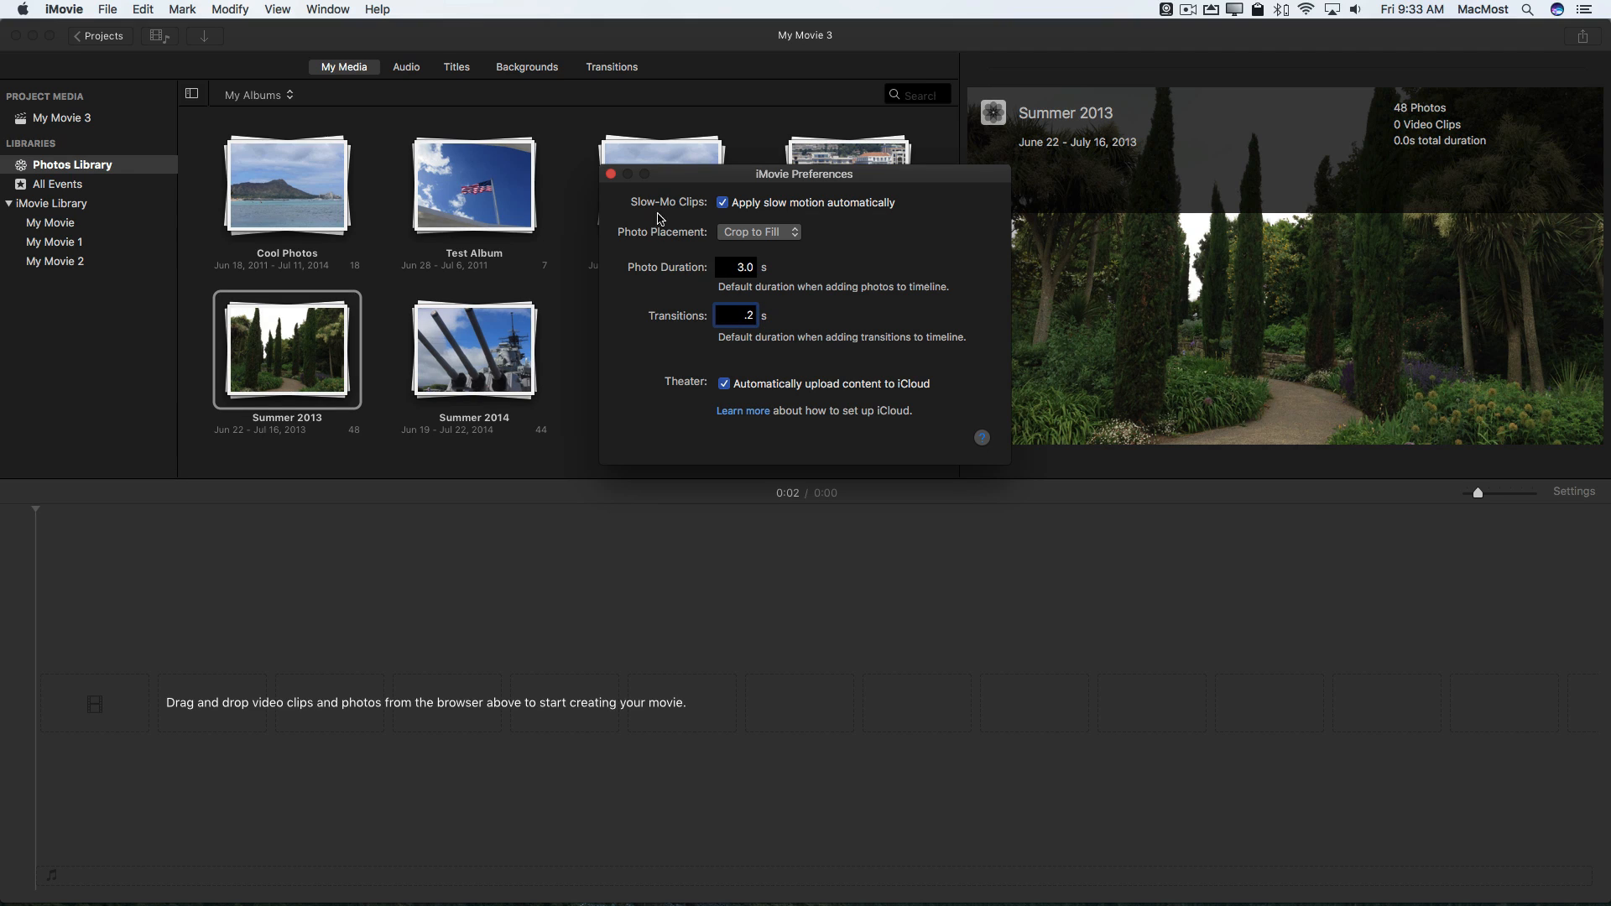
left_click(610, 173)
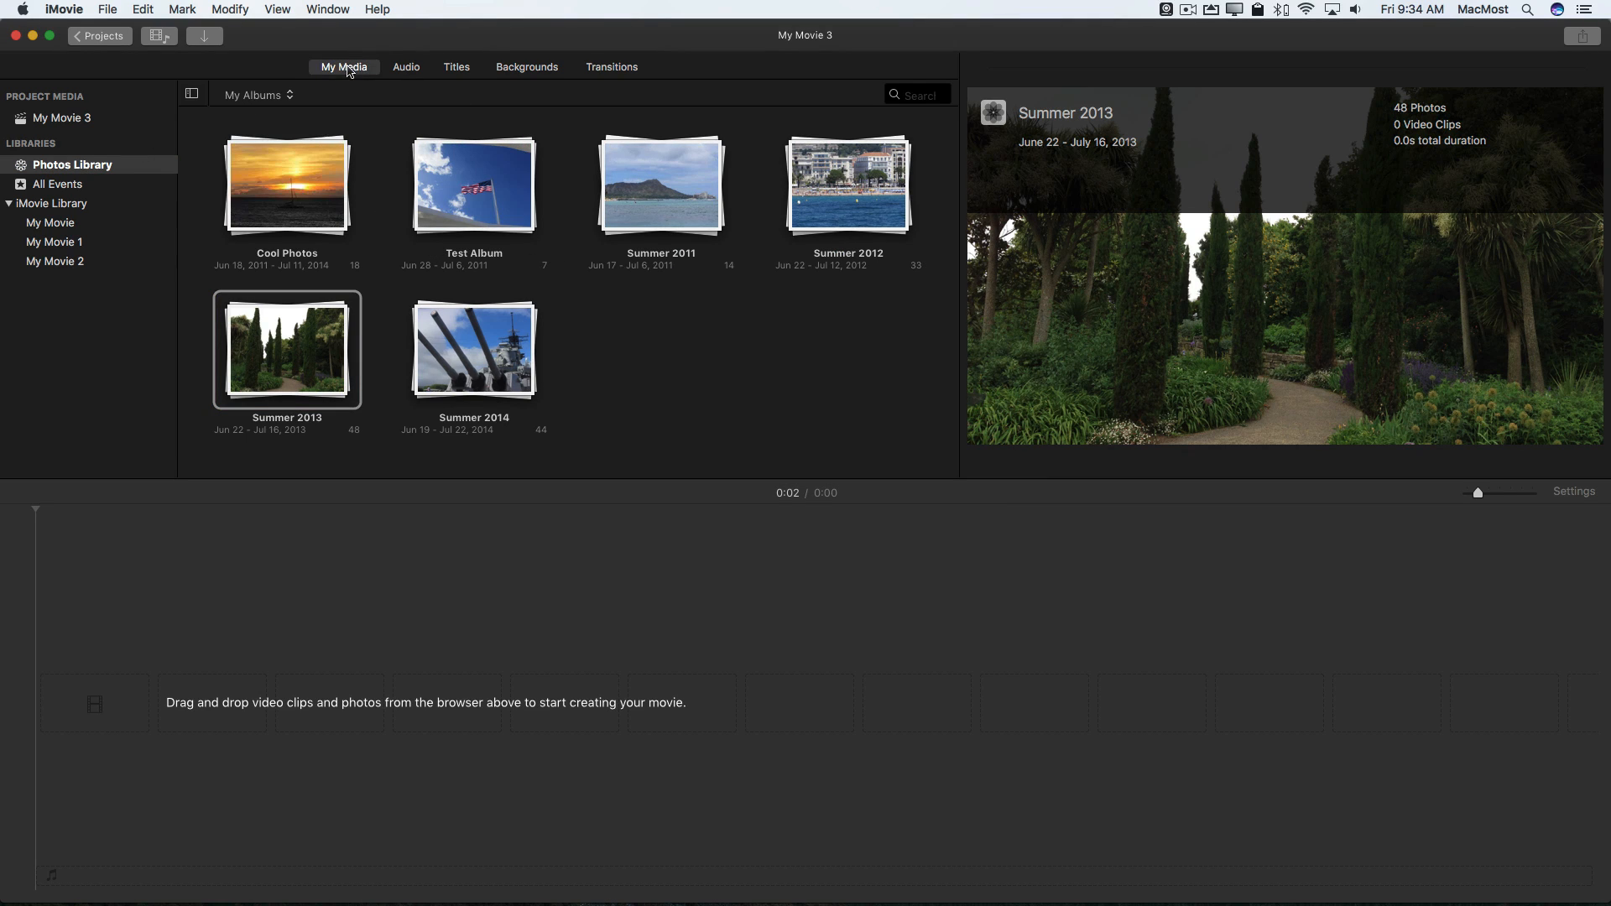
mouse_move(137, 176)
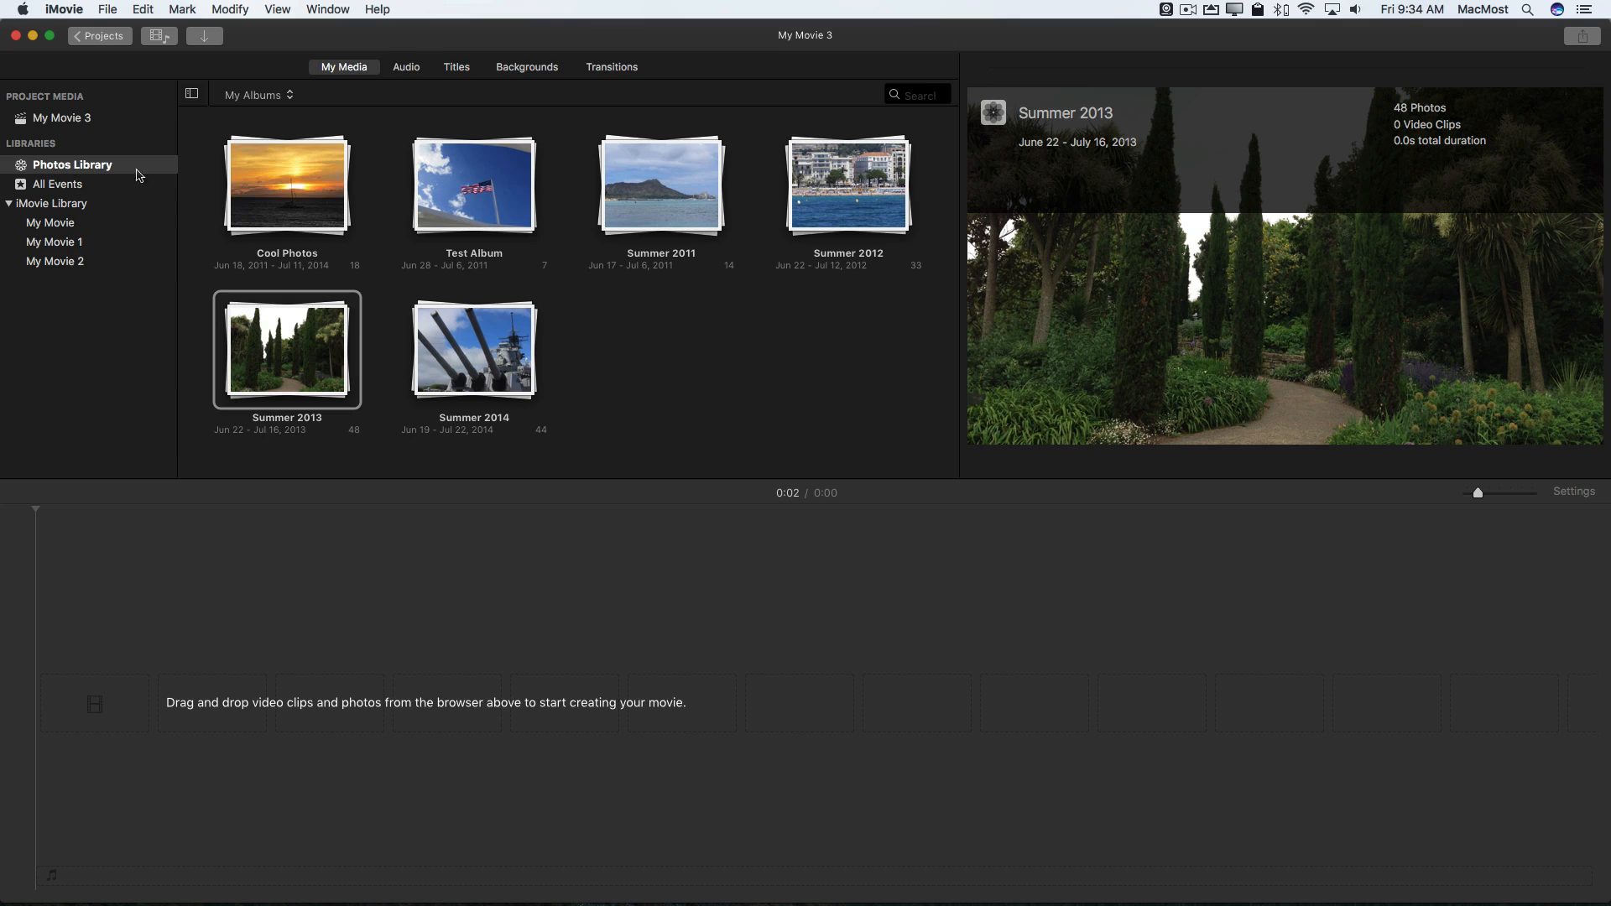
Step: Fill the timeline with the Summer 2013 album photos, a 2:24 slideshow
left_click(287, 351)
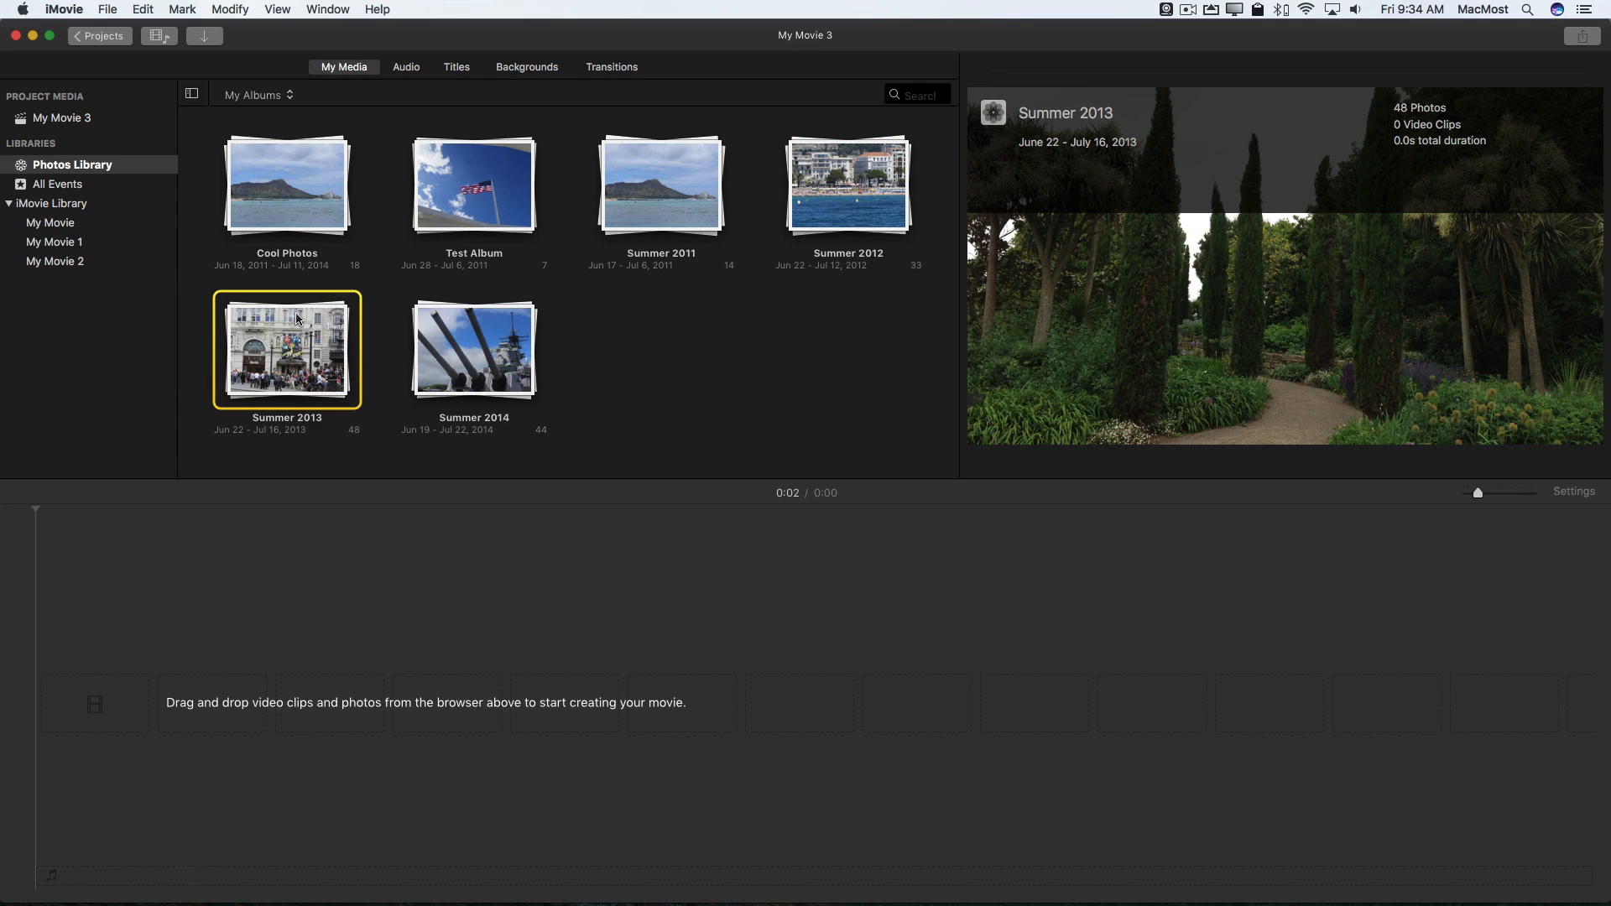
double_click(287, 351)
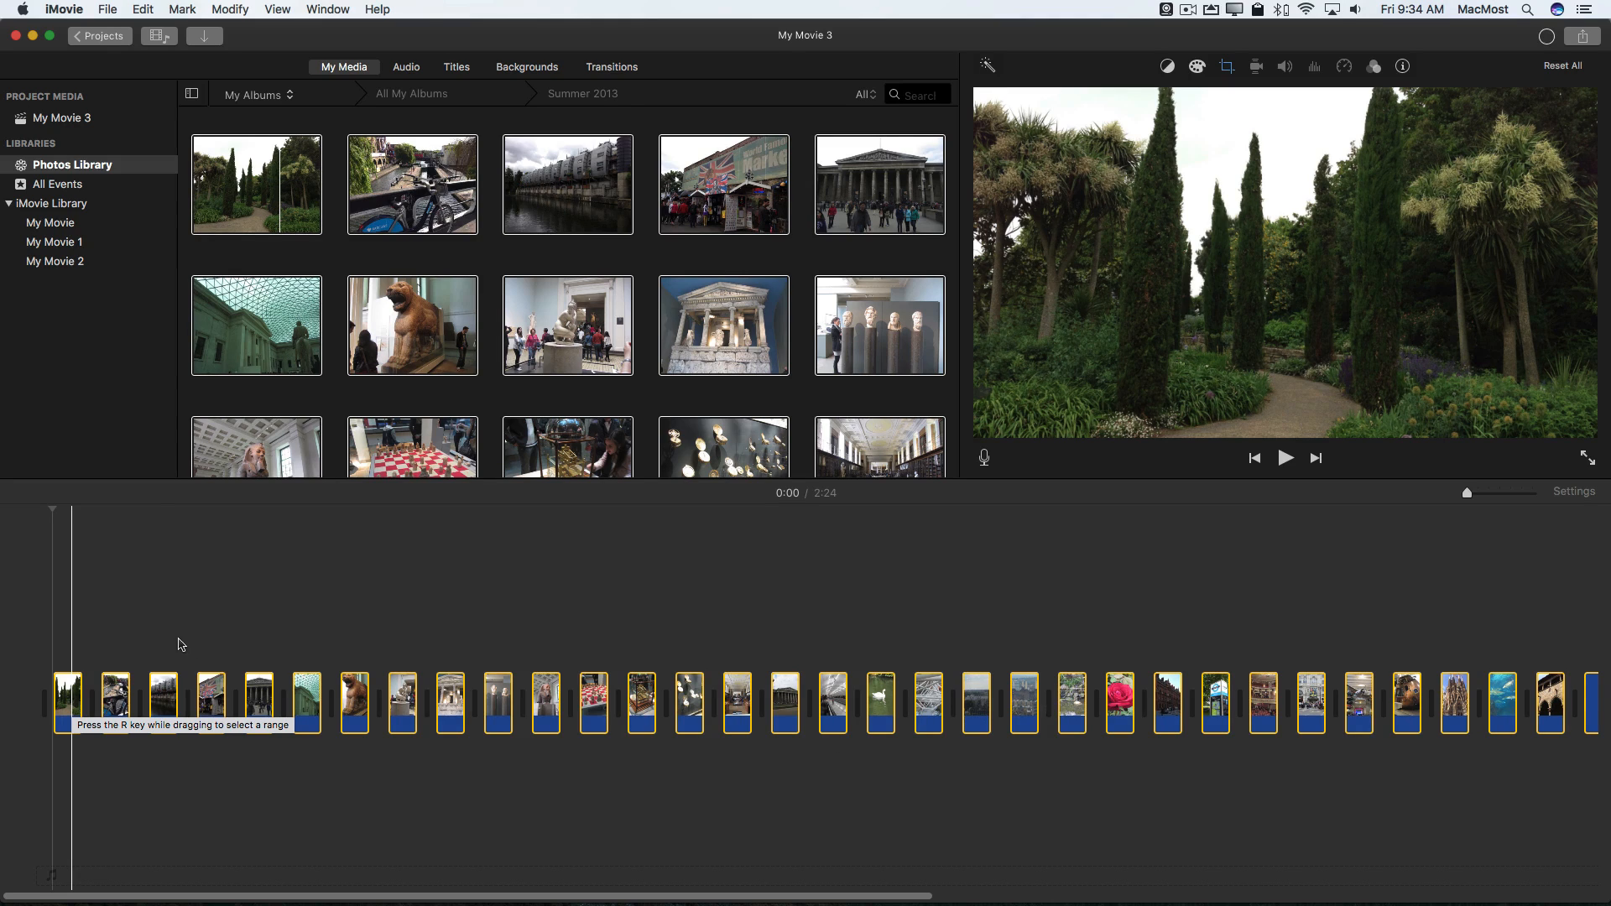
left_click(1286, 458)
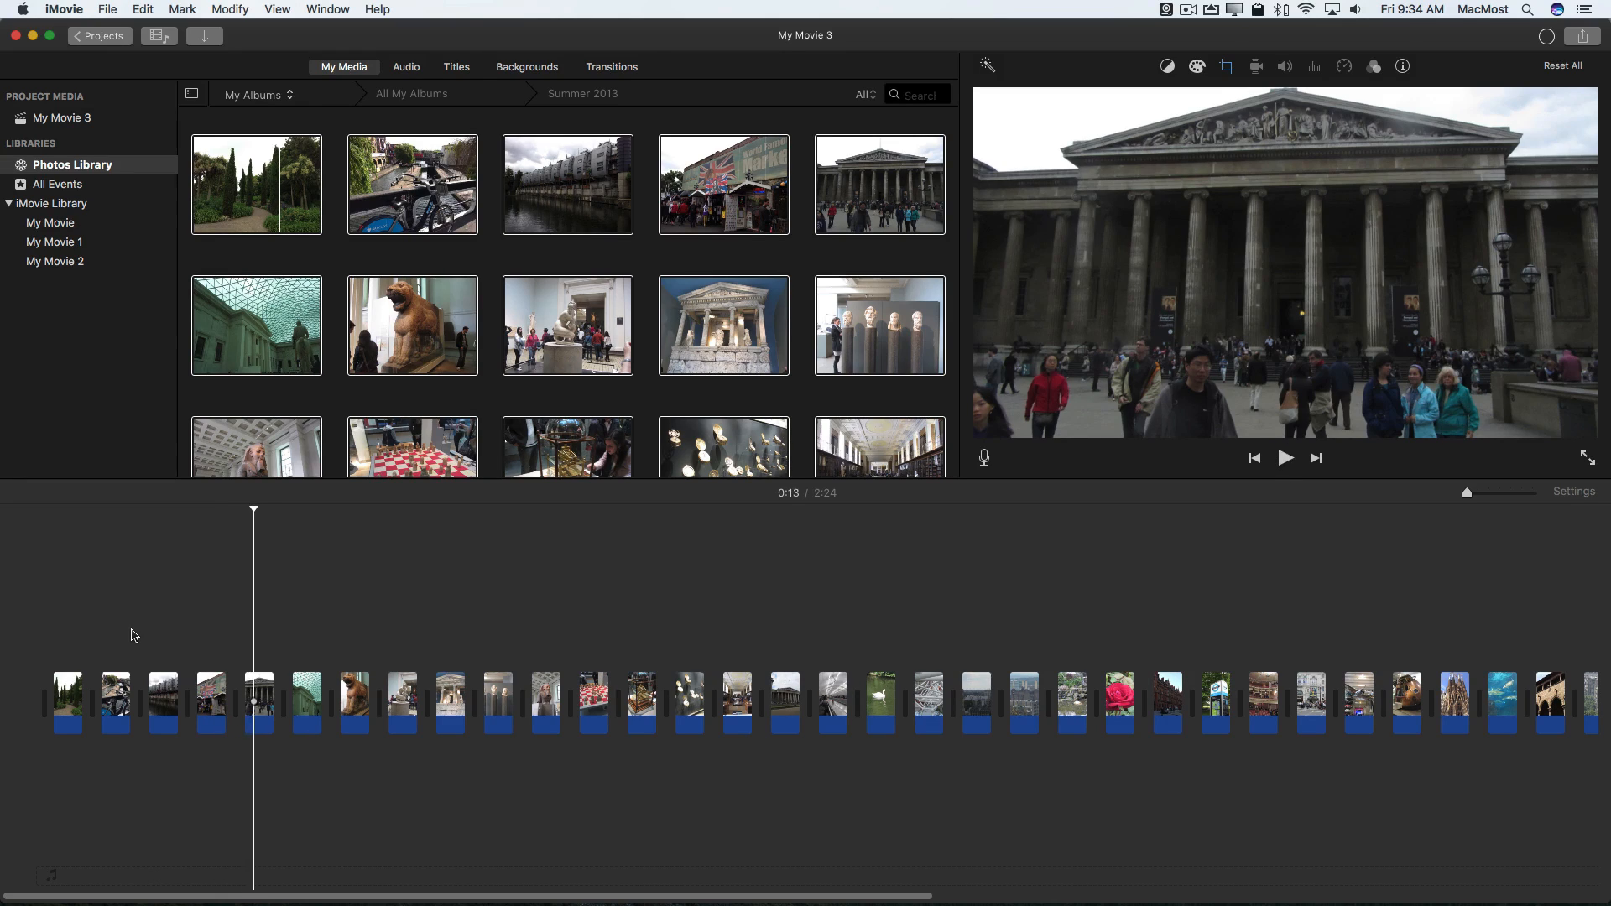
Step: Select all clips and apply Edit > Add Cross Dissolve between them
key("cmd+a")
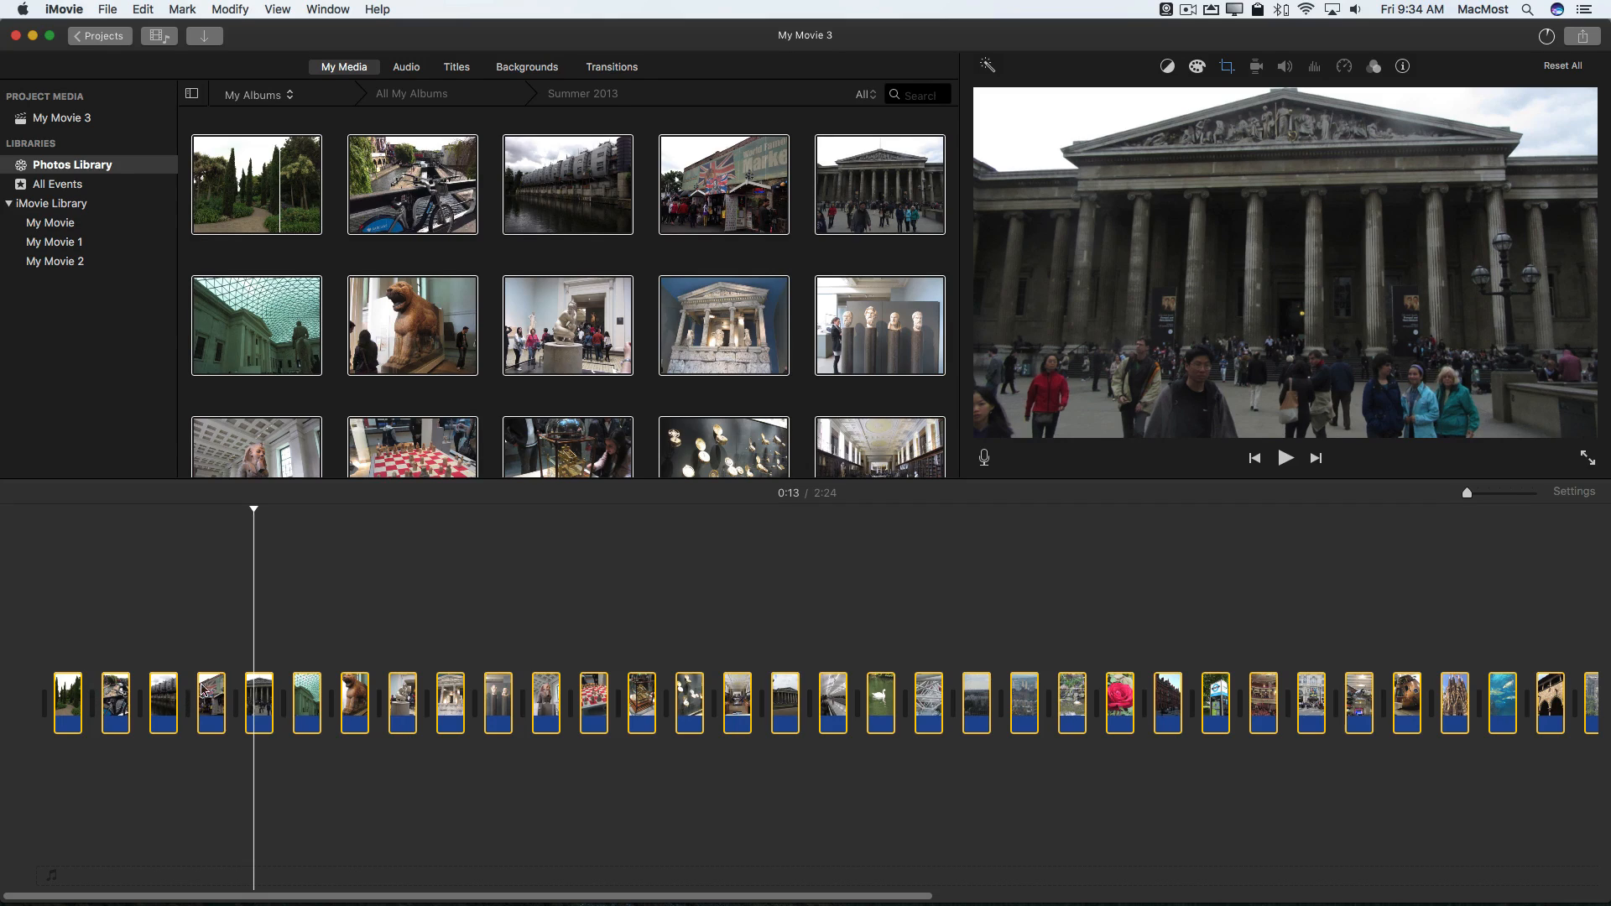
mouse_move(674, 325)
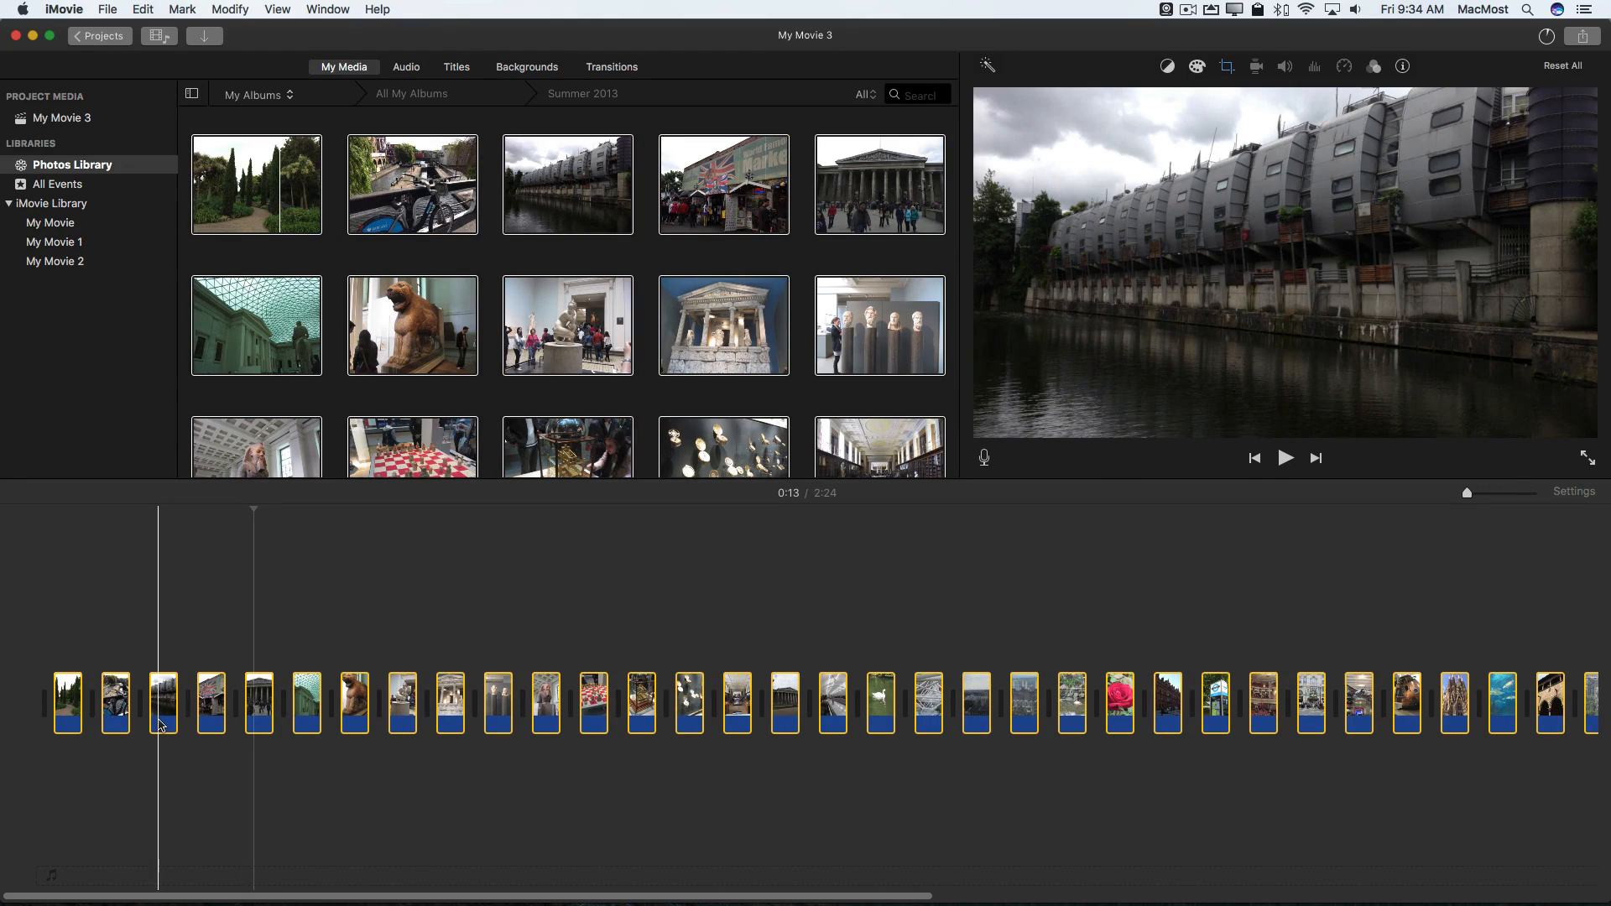
left_click(142, 9)
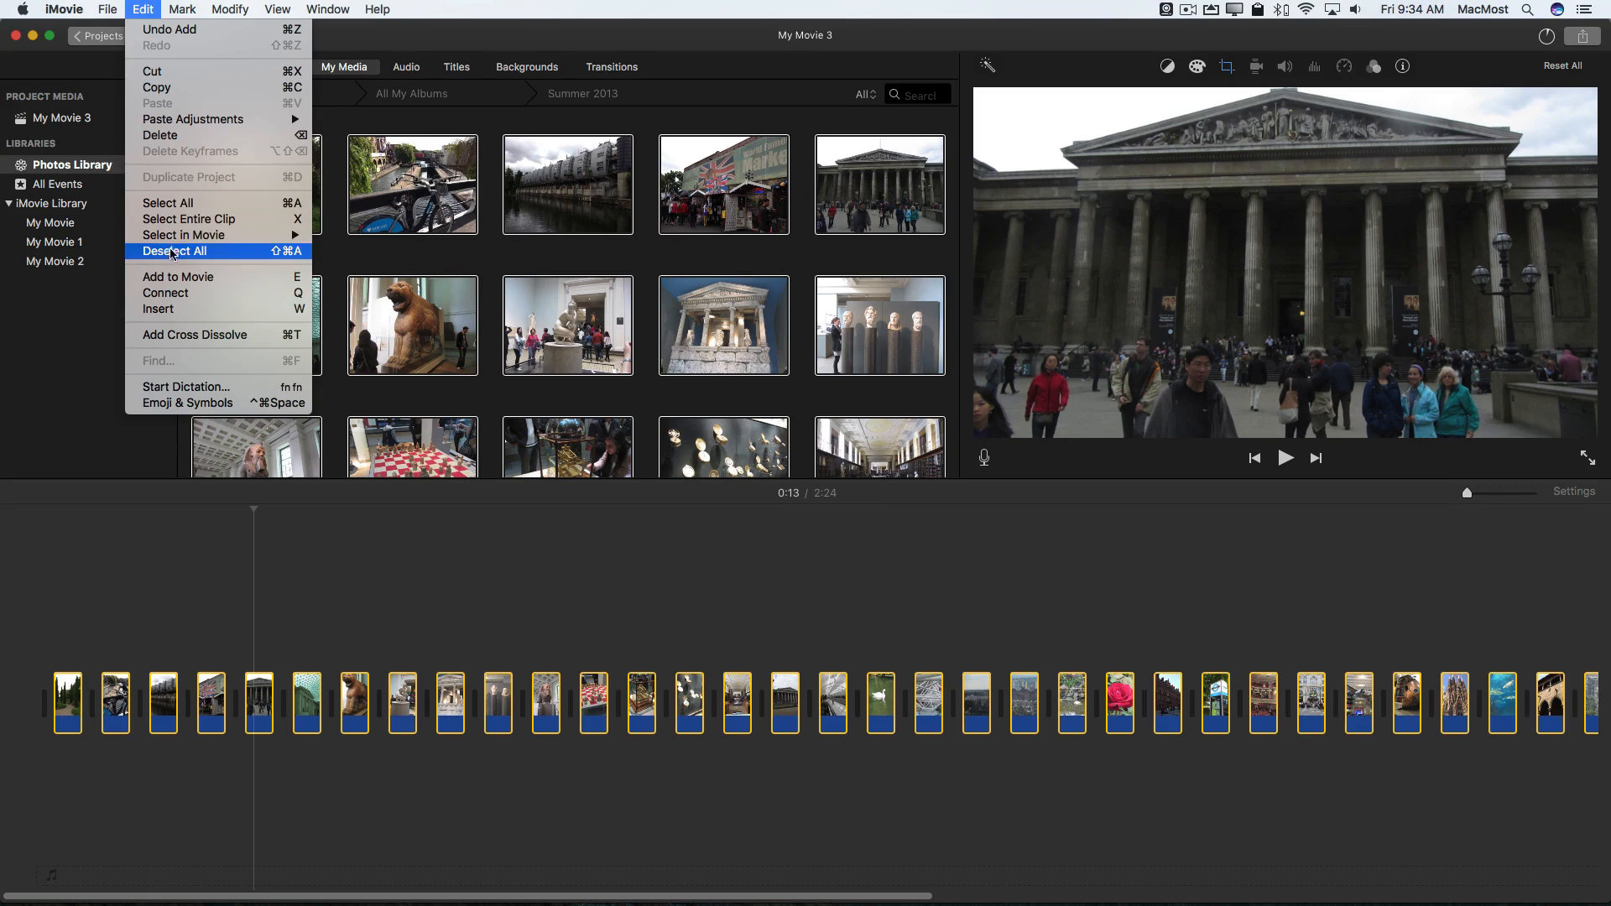
left_click(175, 250)
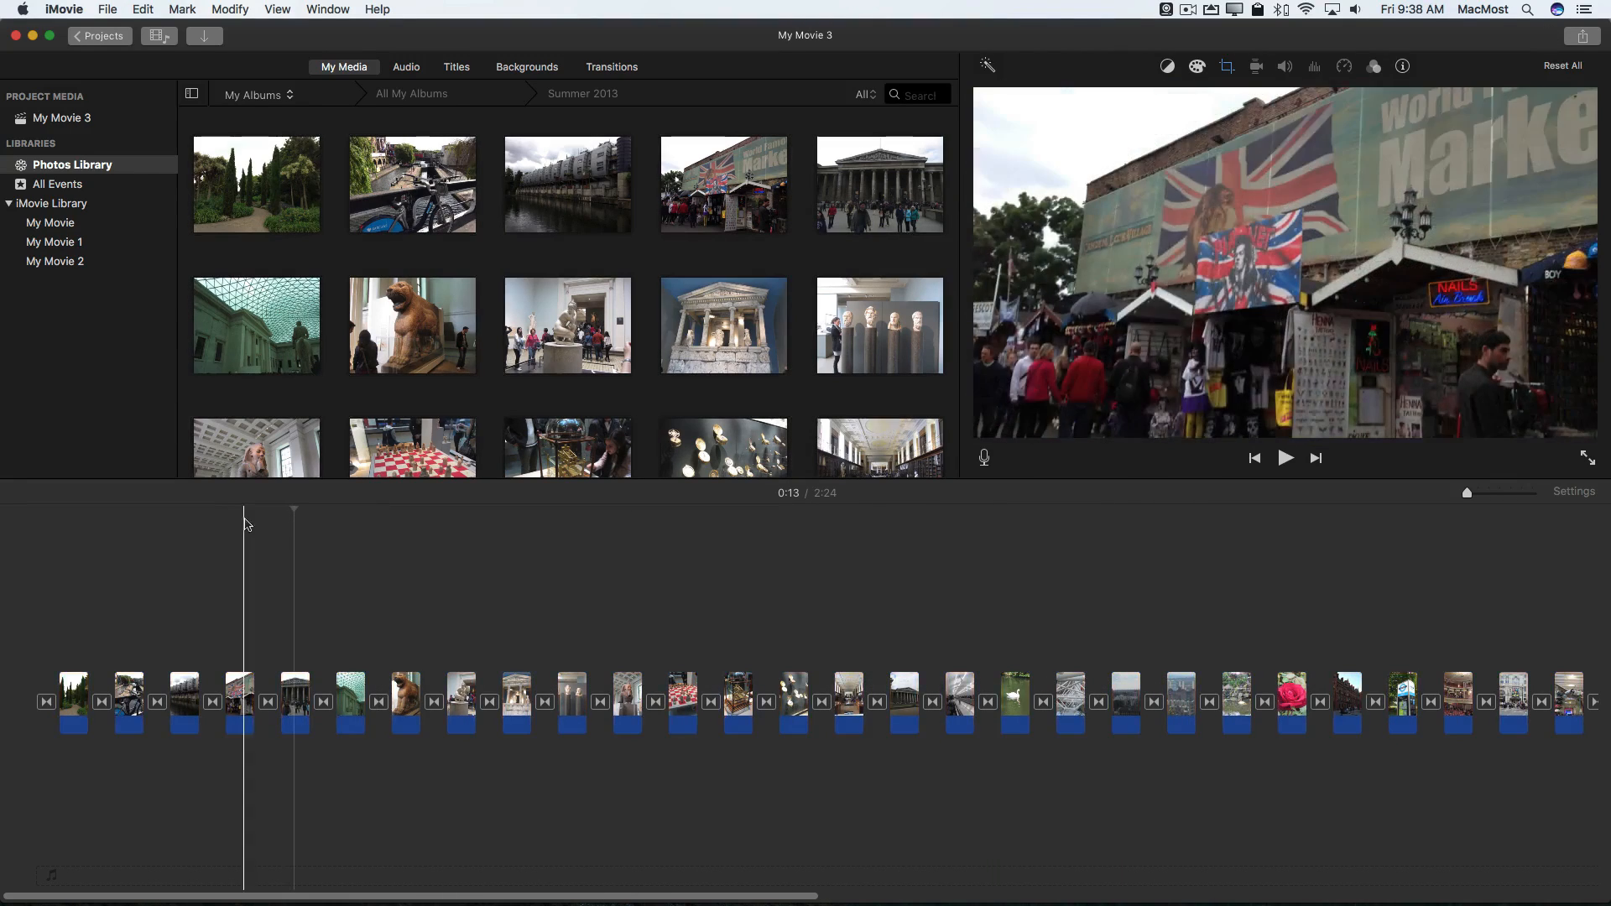
Step: Add an opening Standard title reading MY PHOTOS, SUMMER 2013, and GARY
left_click(456, 67)
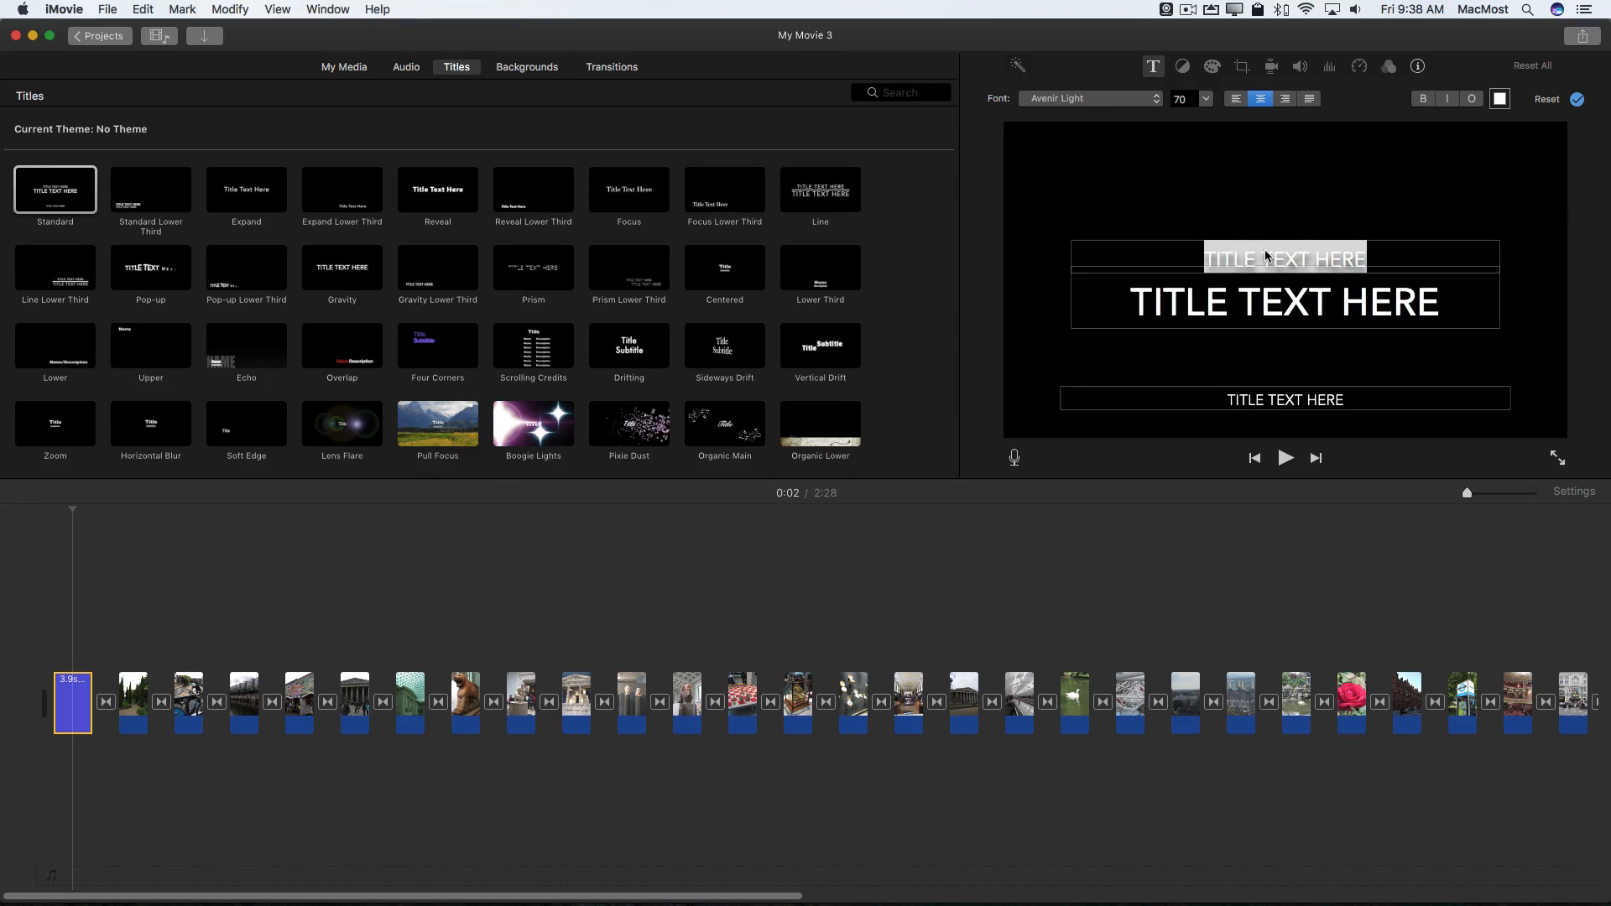
type("MY PHOTO")
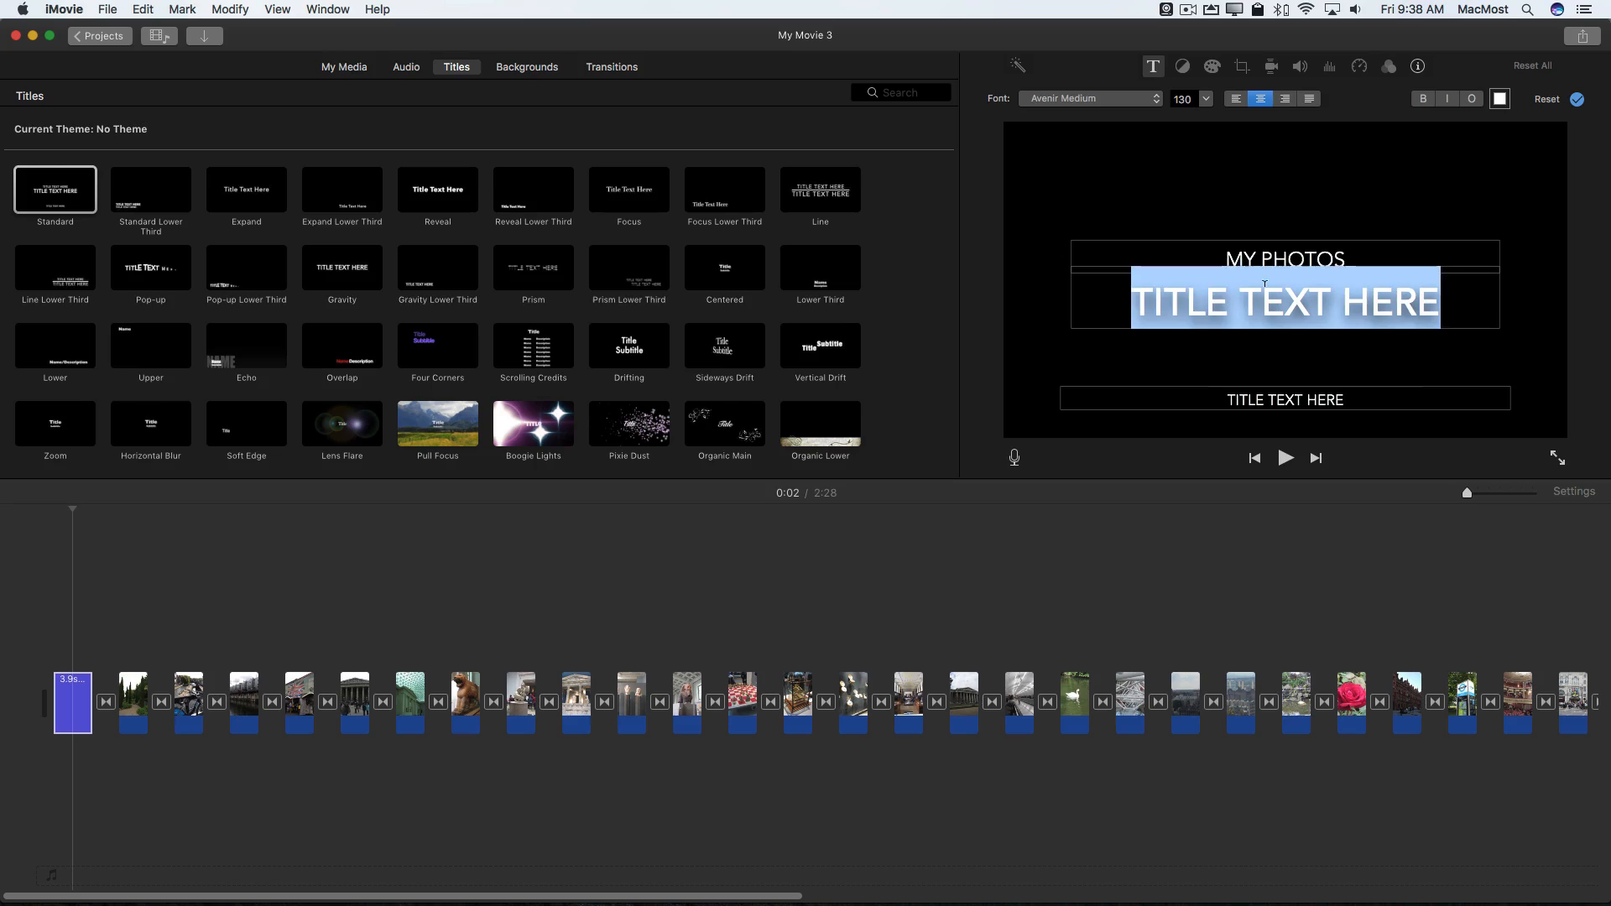
type("SUMMER 2013")
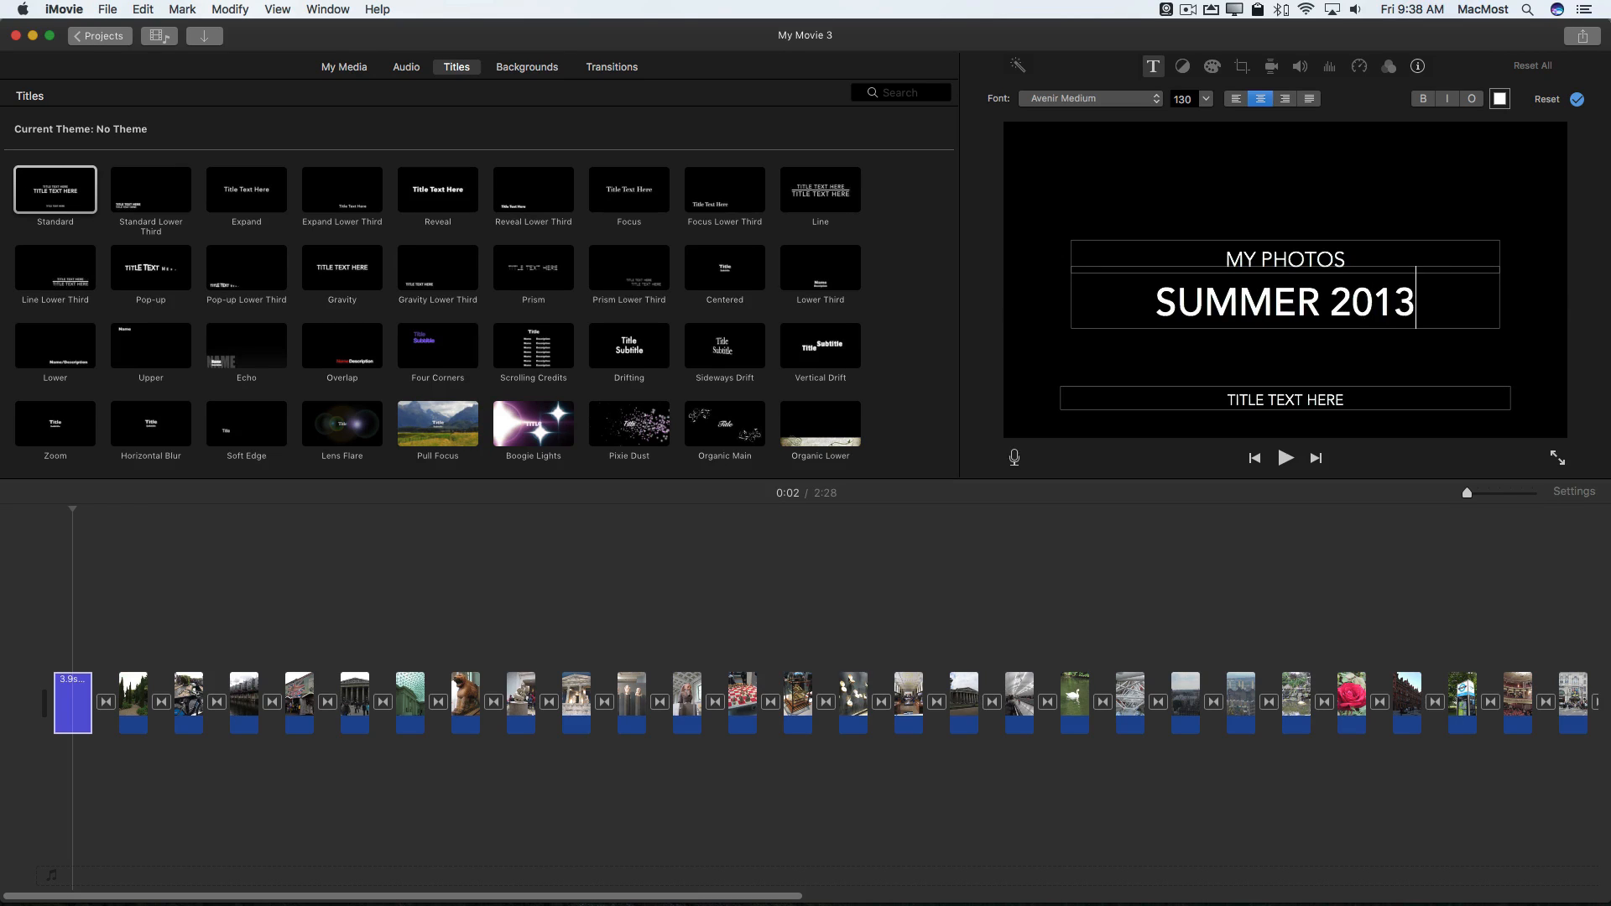
type("GARY")
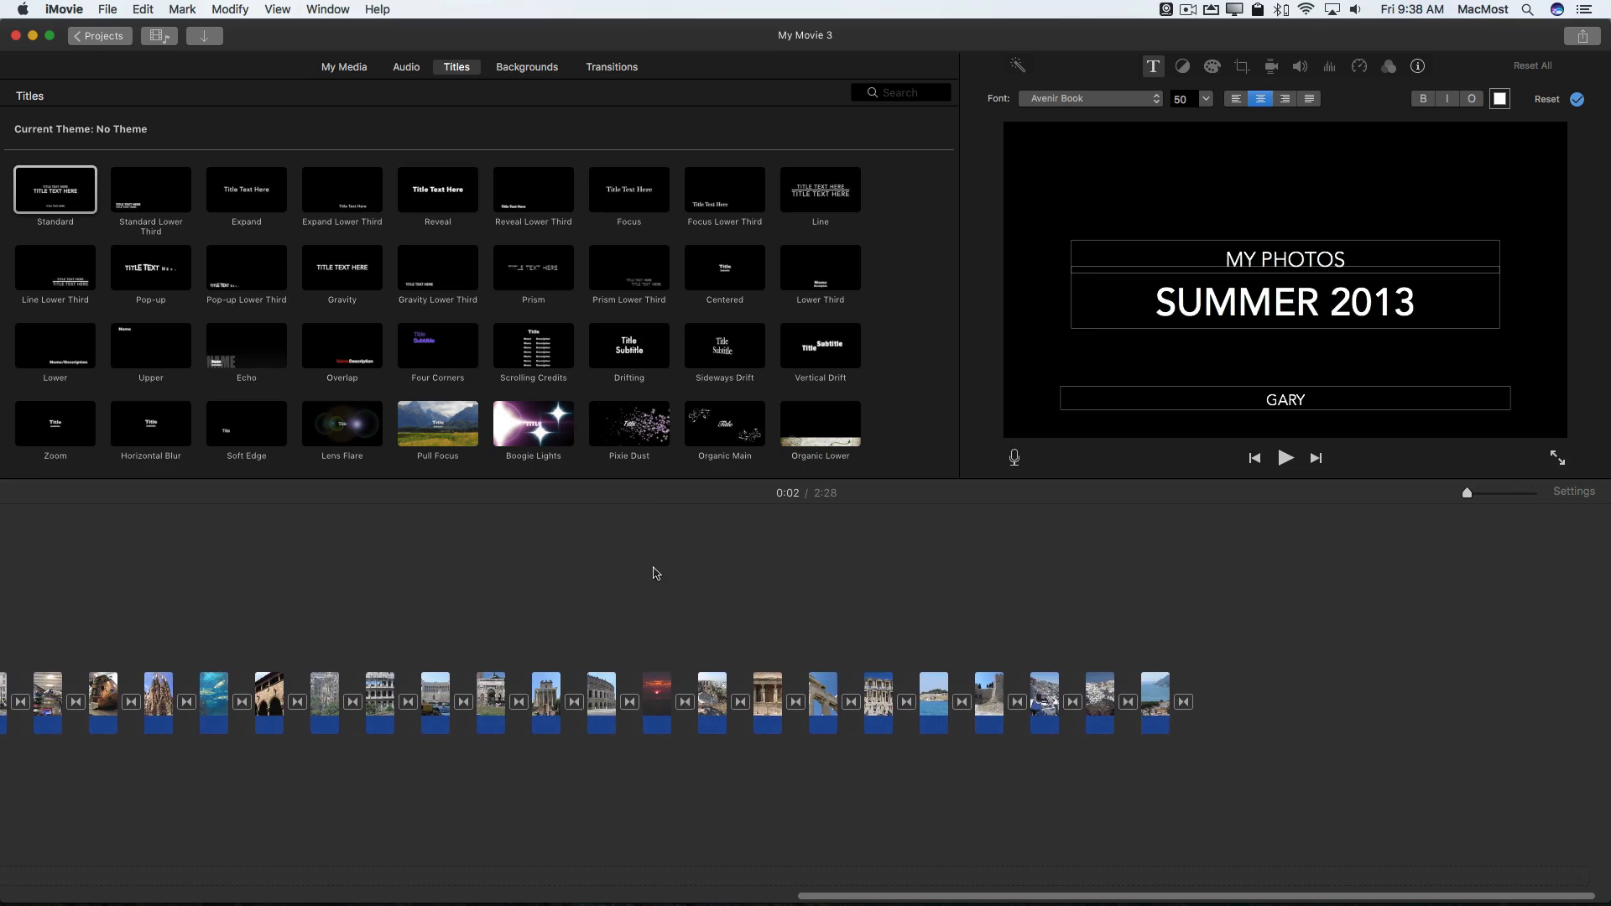
left_click(54, 346)
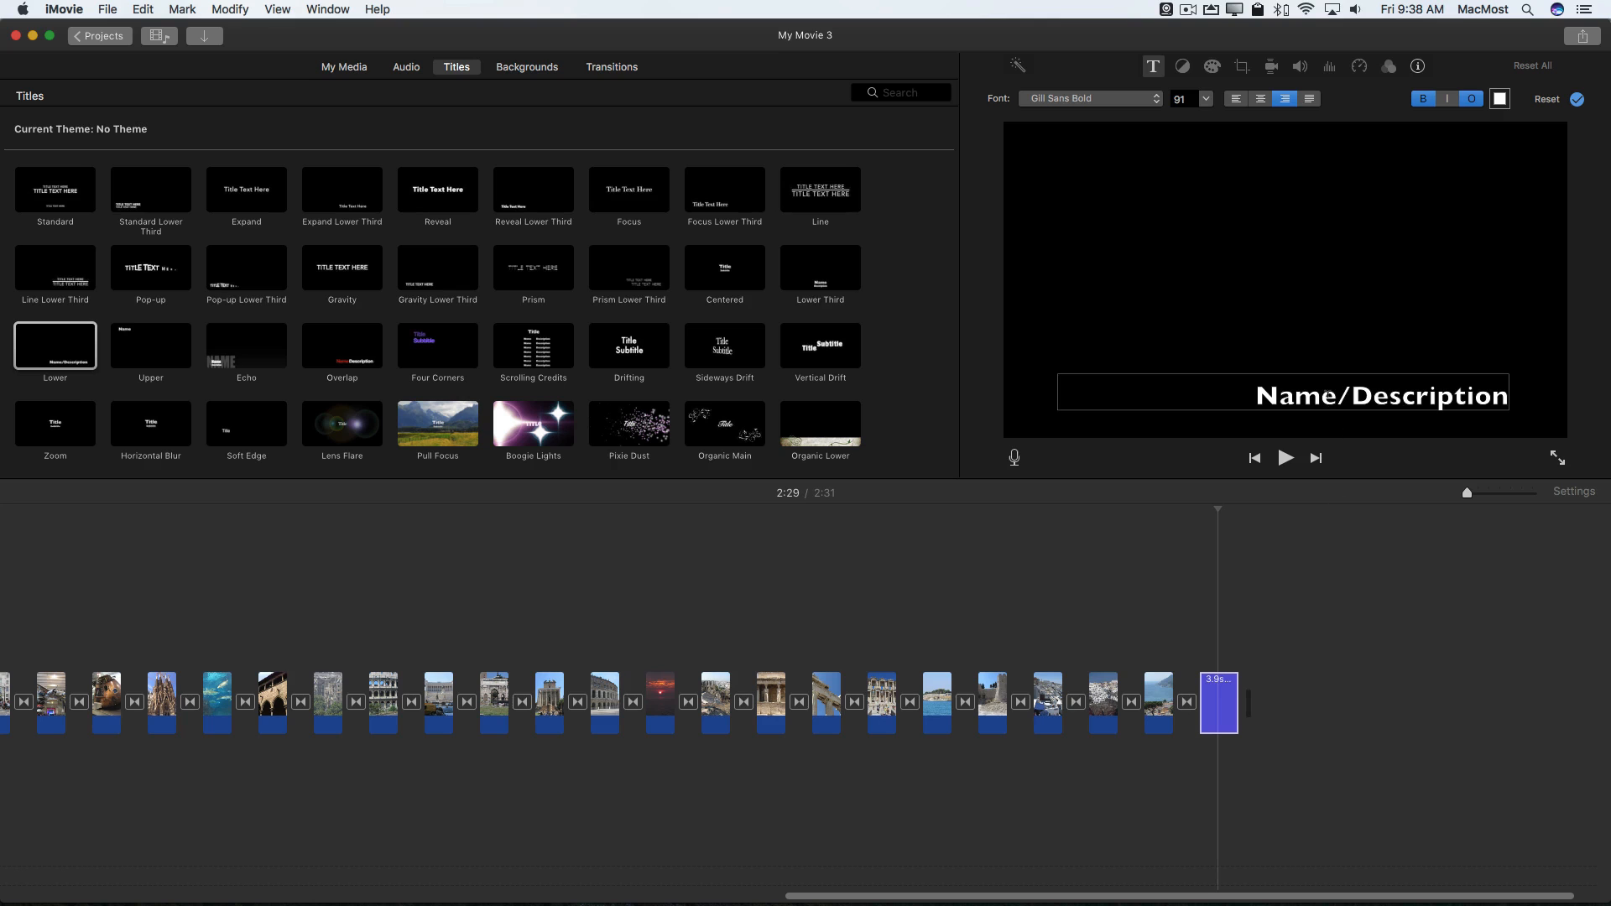
type("@rose")
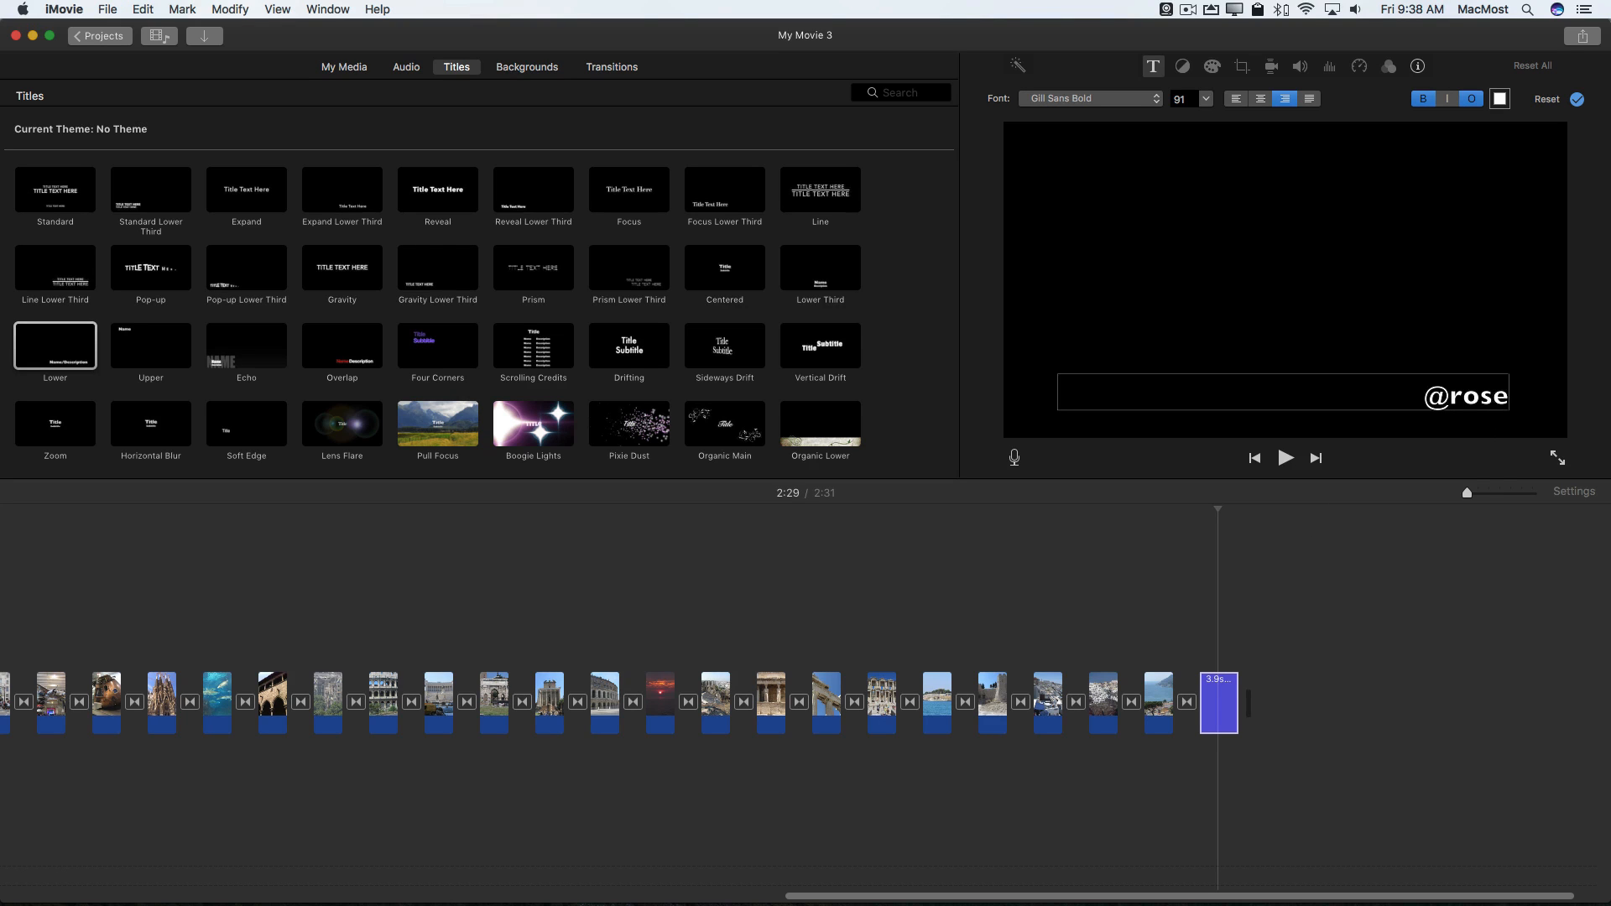
type("nz")
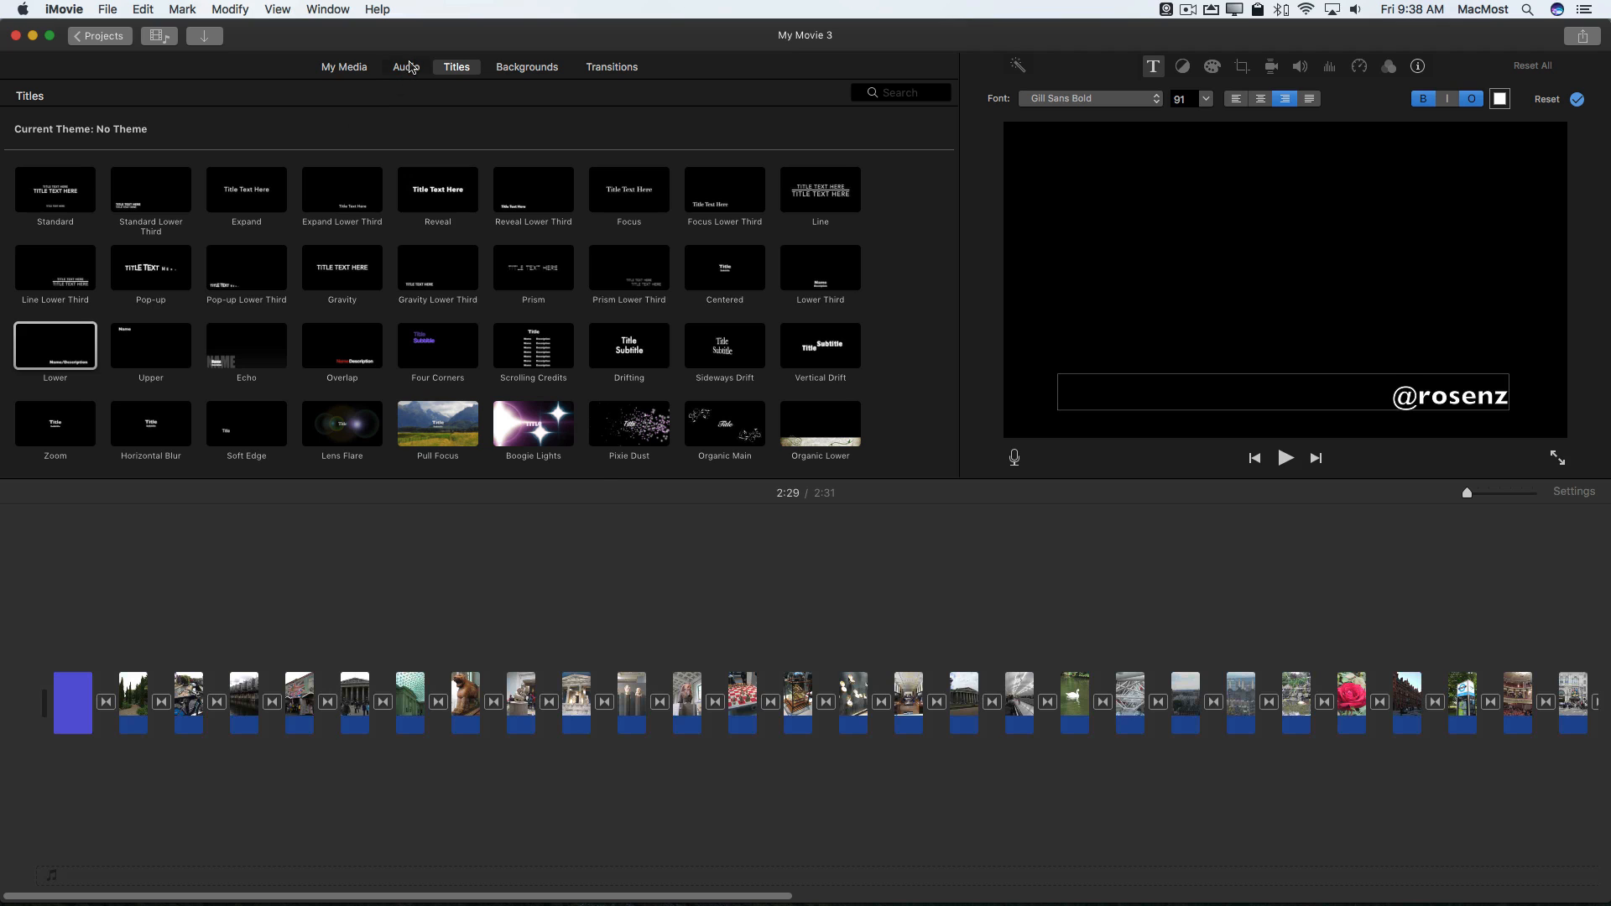
Step: Drag the Tigris jingle from Audio into the timeline beneath the clips
left_click(405, 67)
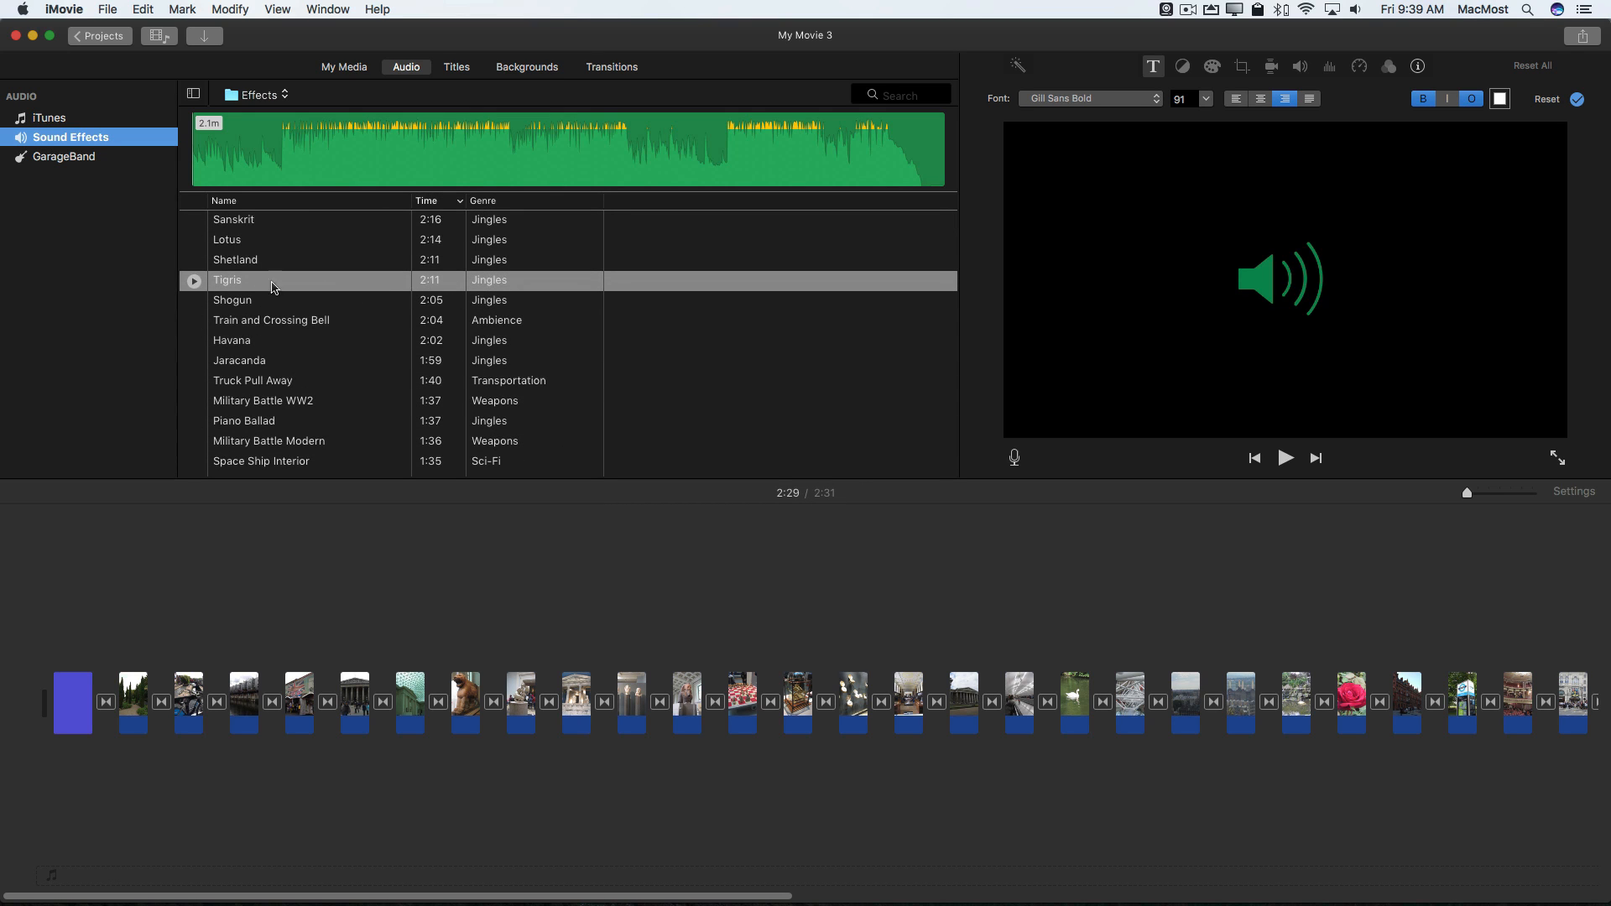
left_click_drag(227, 279, 180, 762)
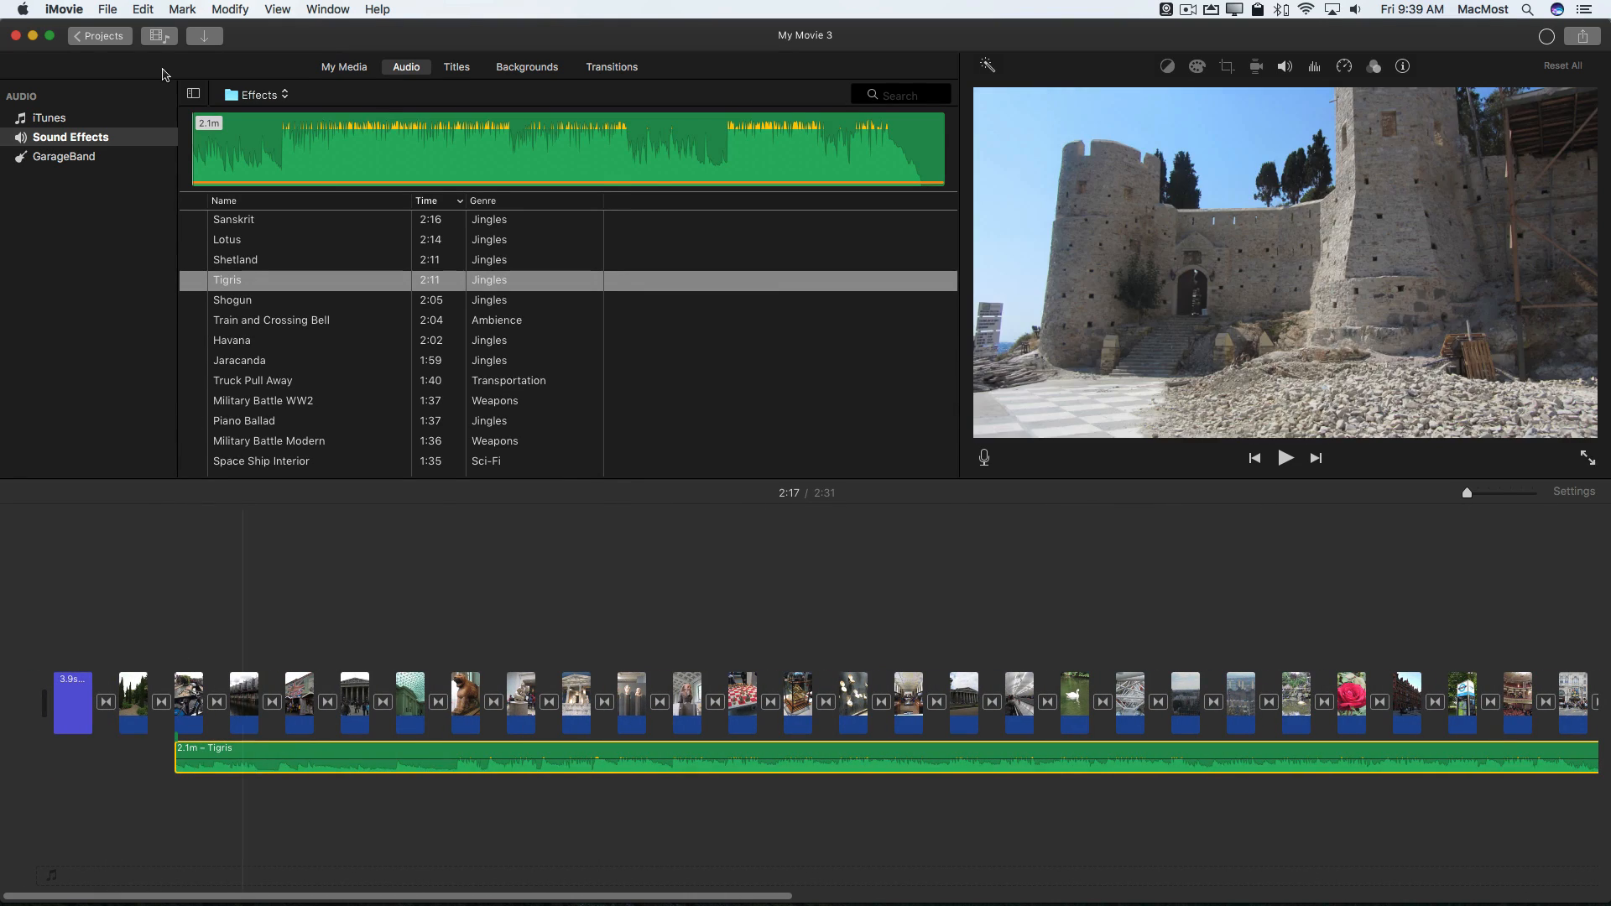
Step: Export the movie via Share > File at 720p as Summer 2013.mp4 to the Desktop
left_click(106, 9)
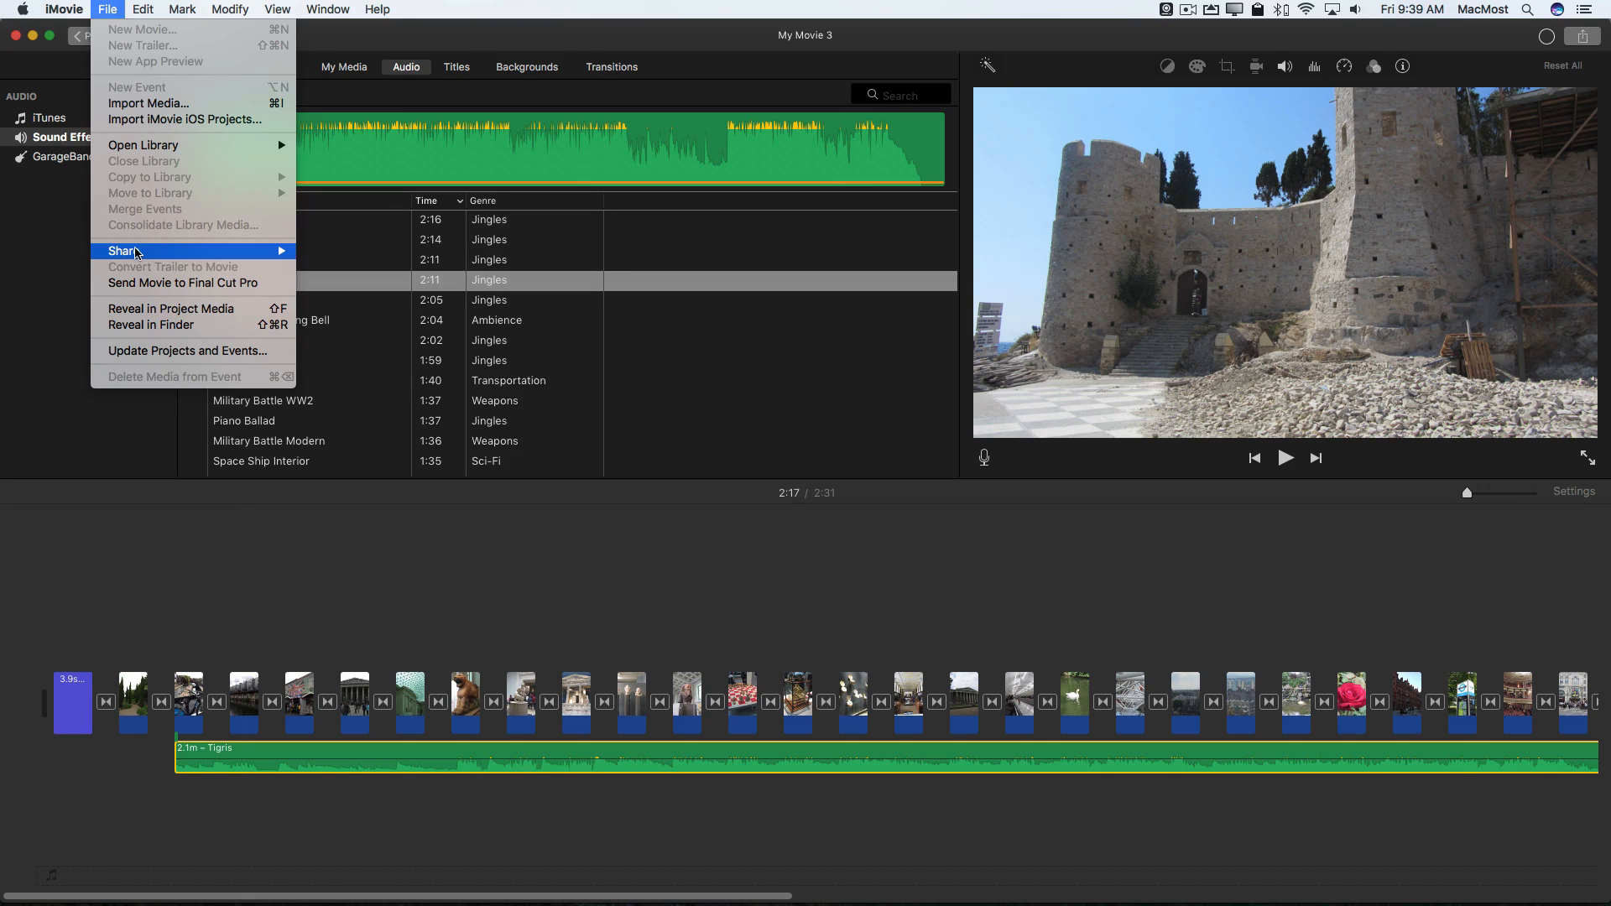
left_click(124, 251)
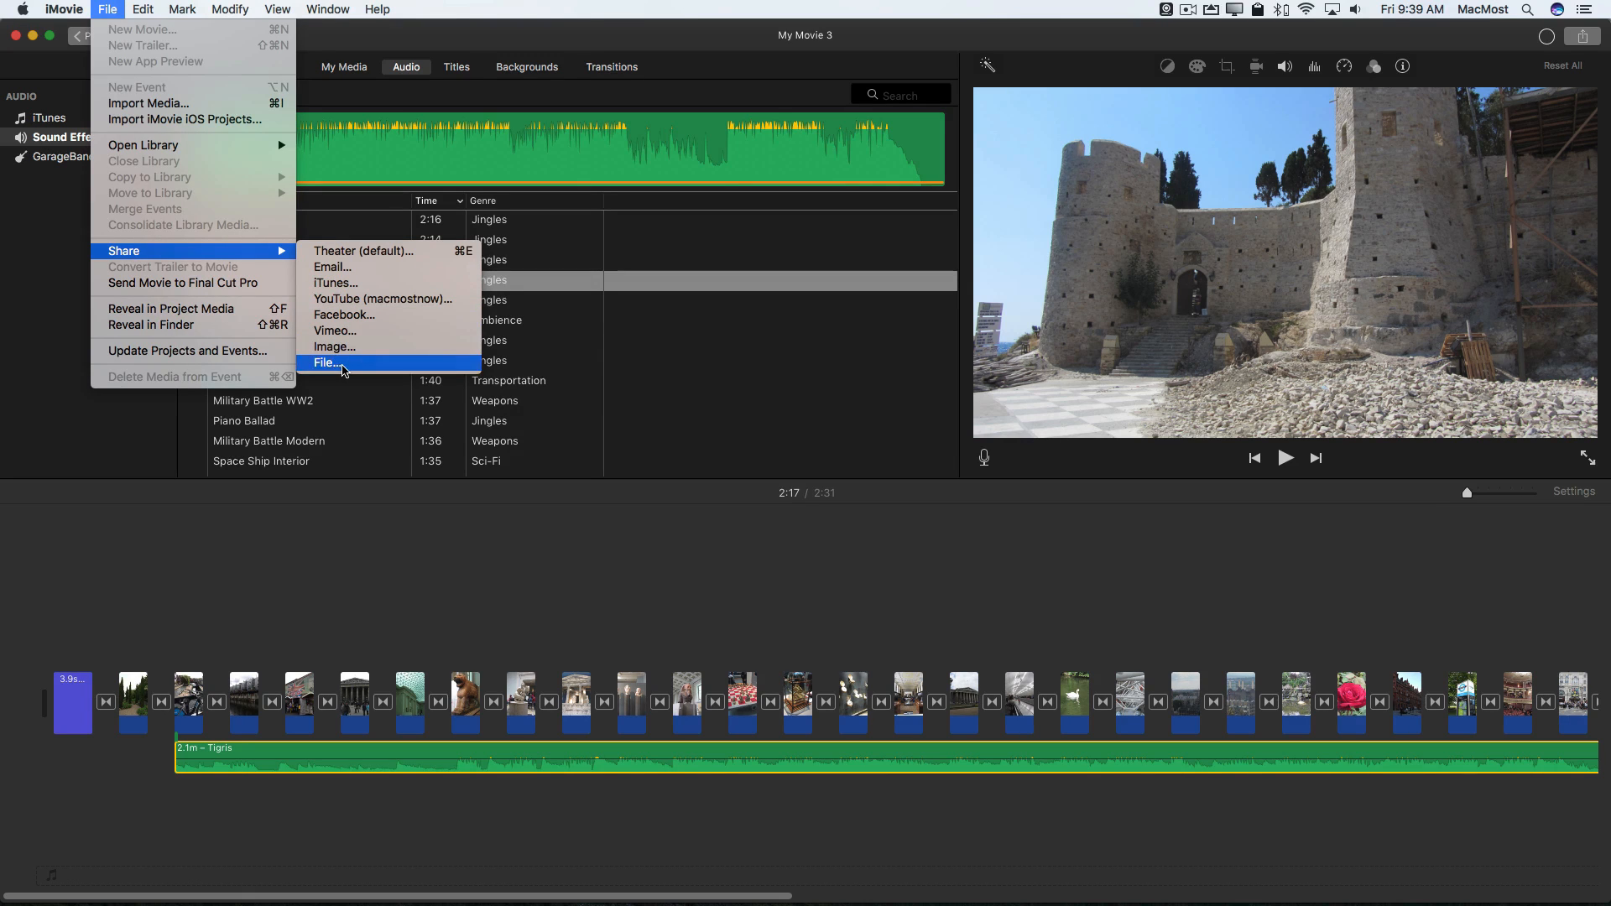
left_click(326, 363)
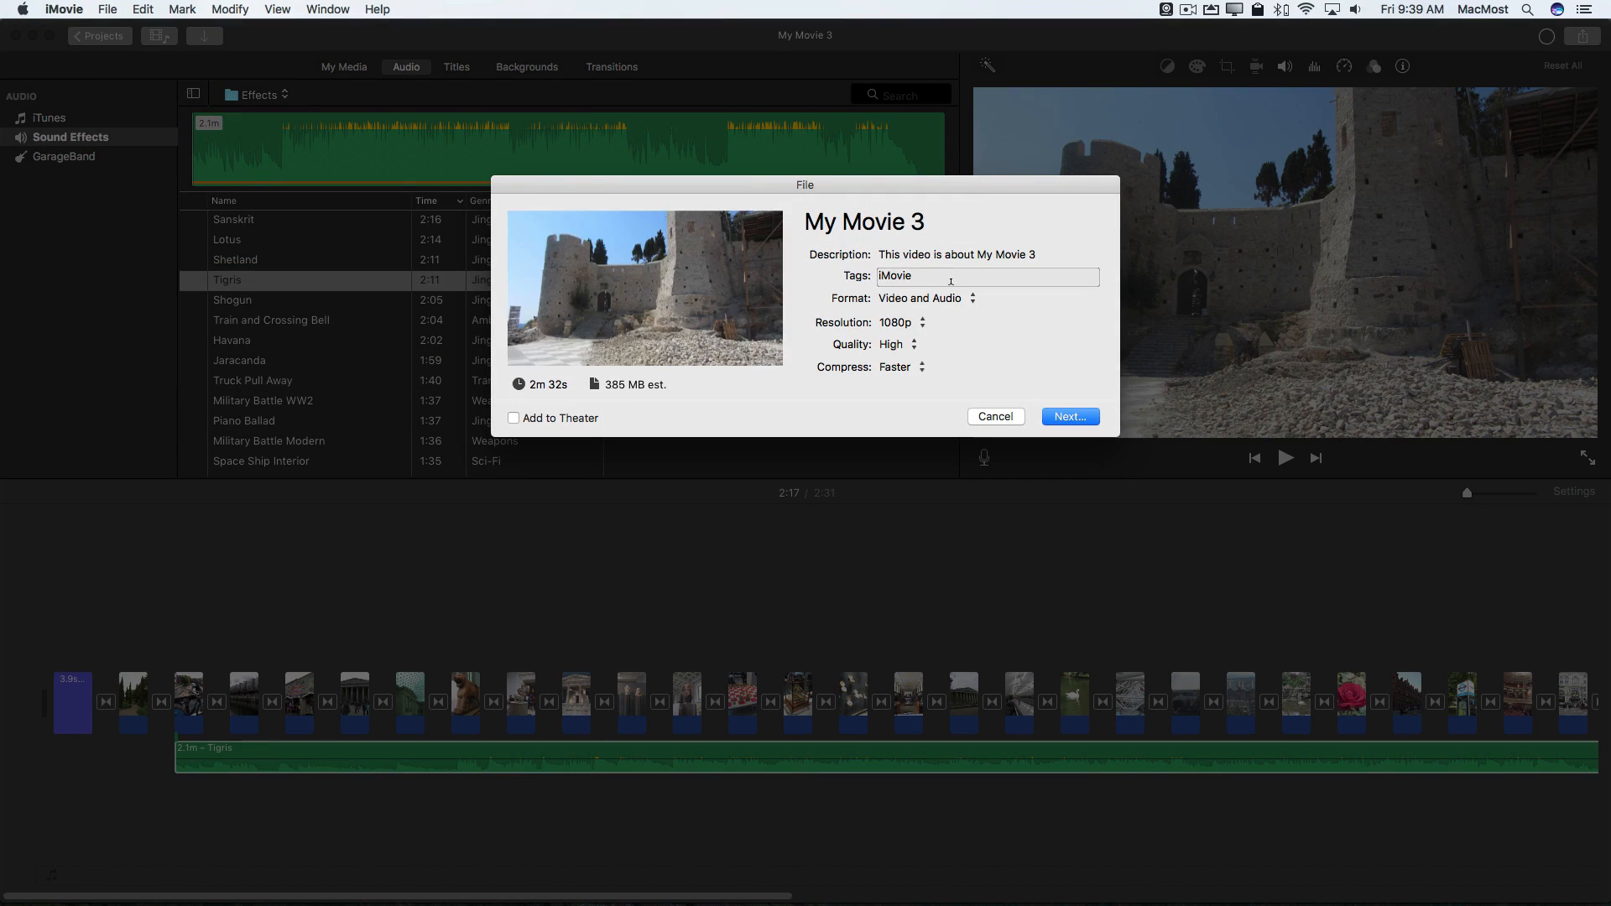
left_click(901, 321)
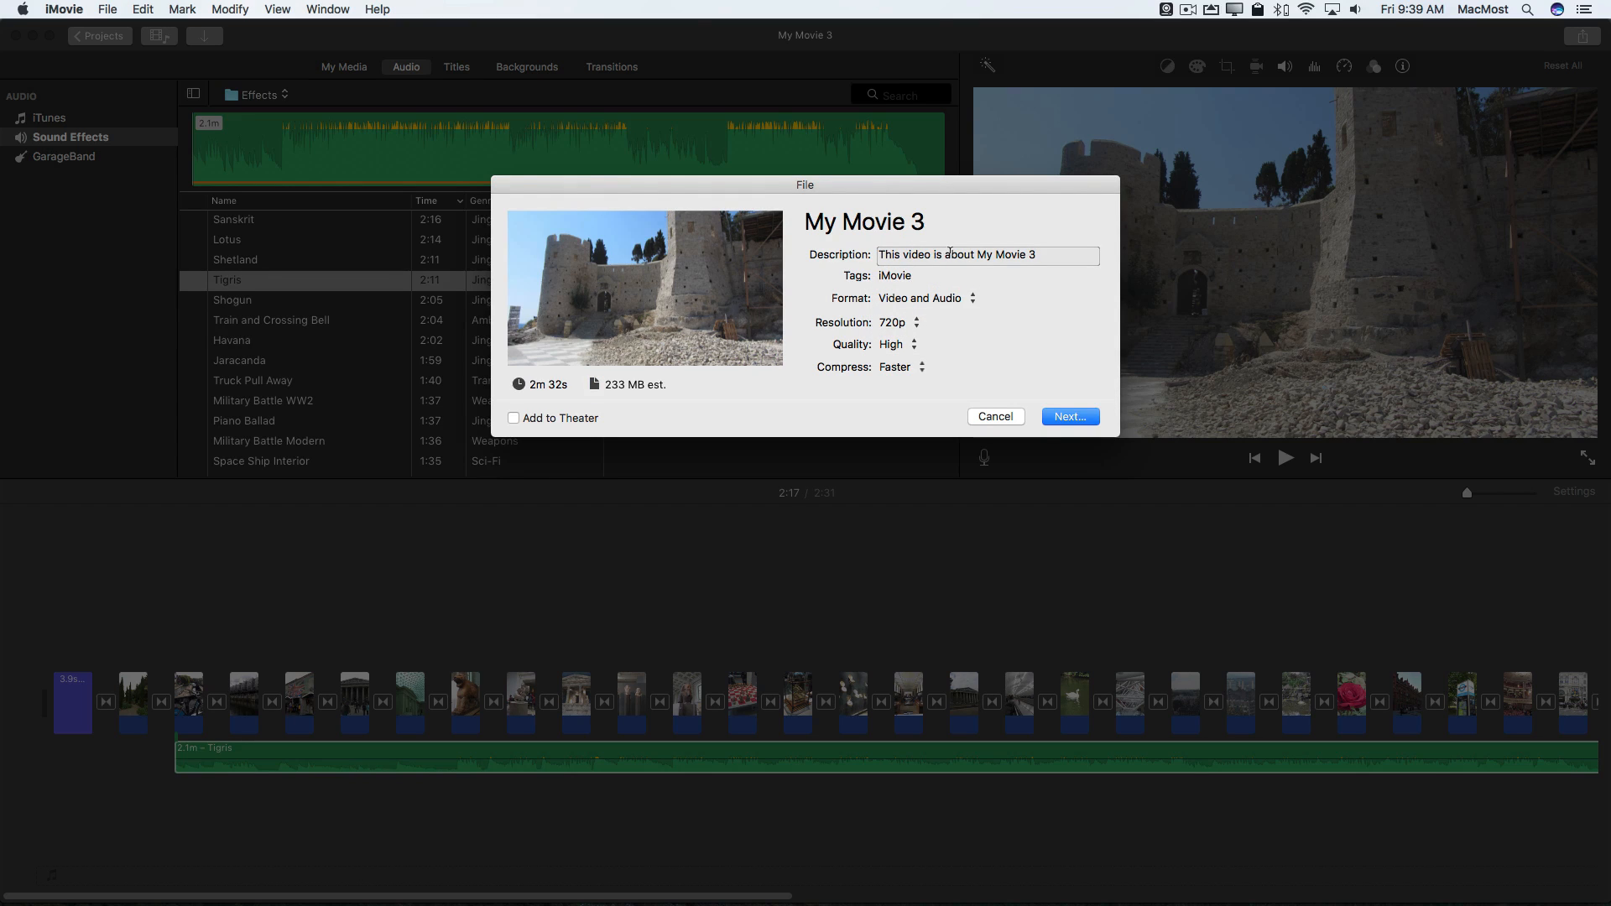
type("Summer 2013")
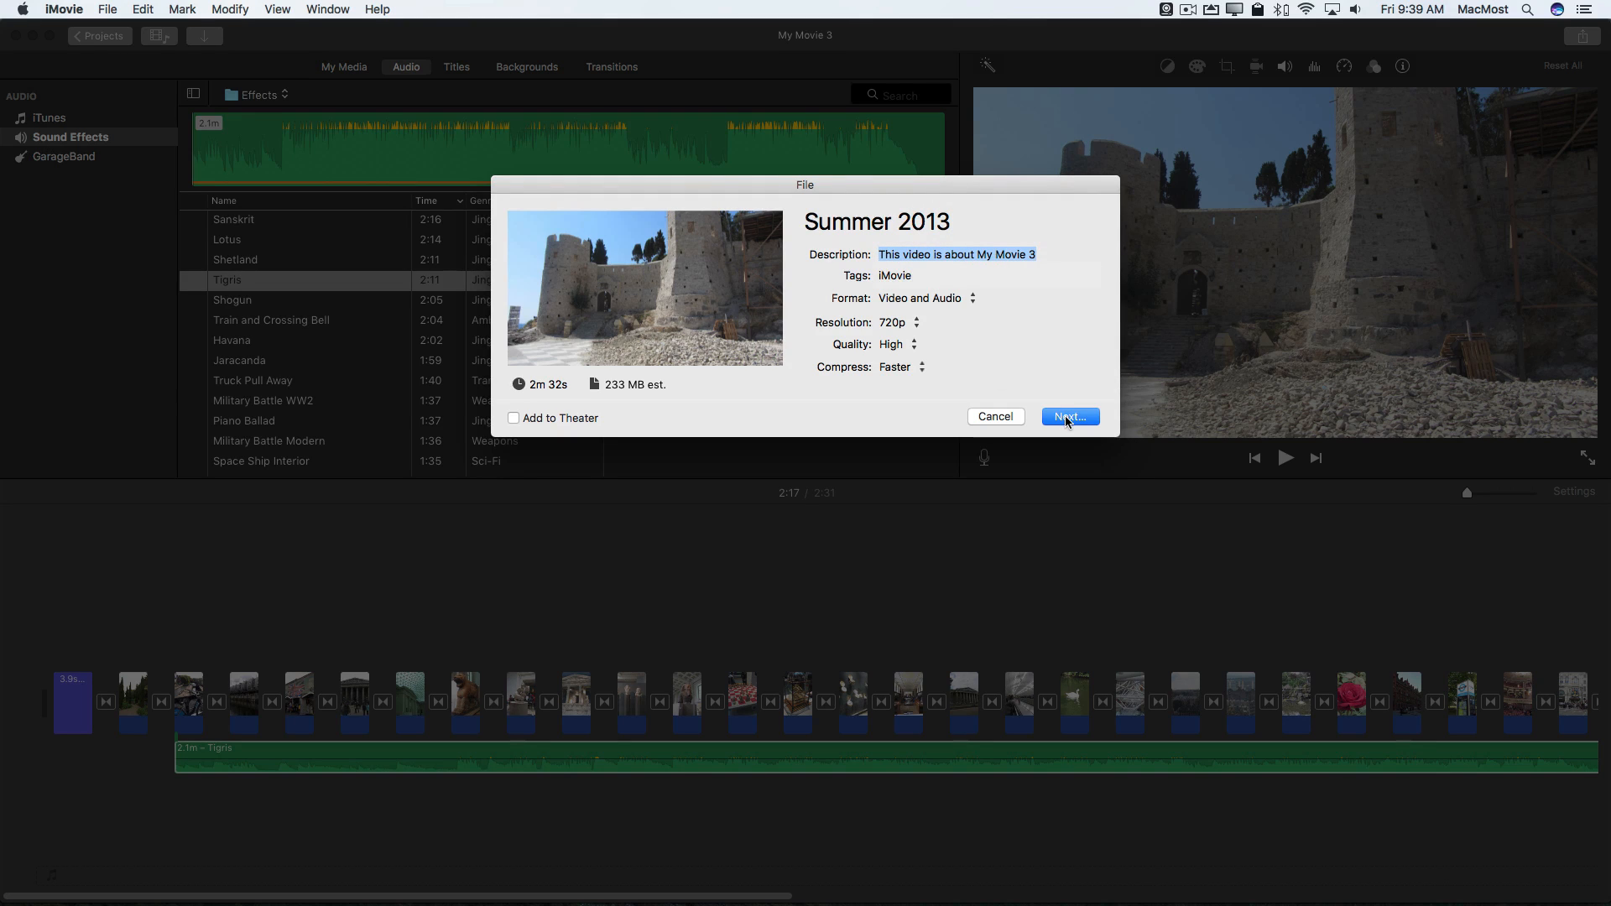
left_click(1068, 416)
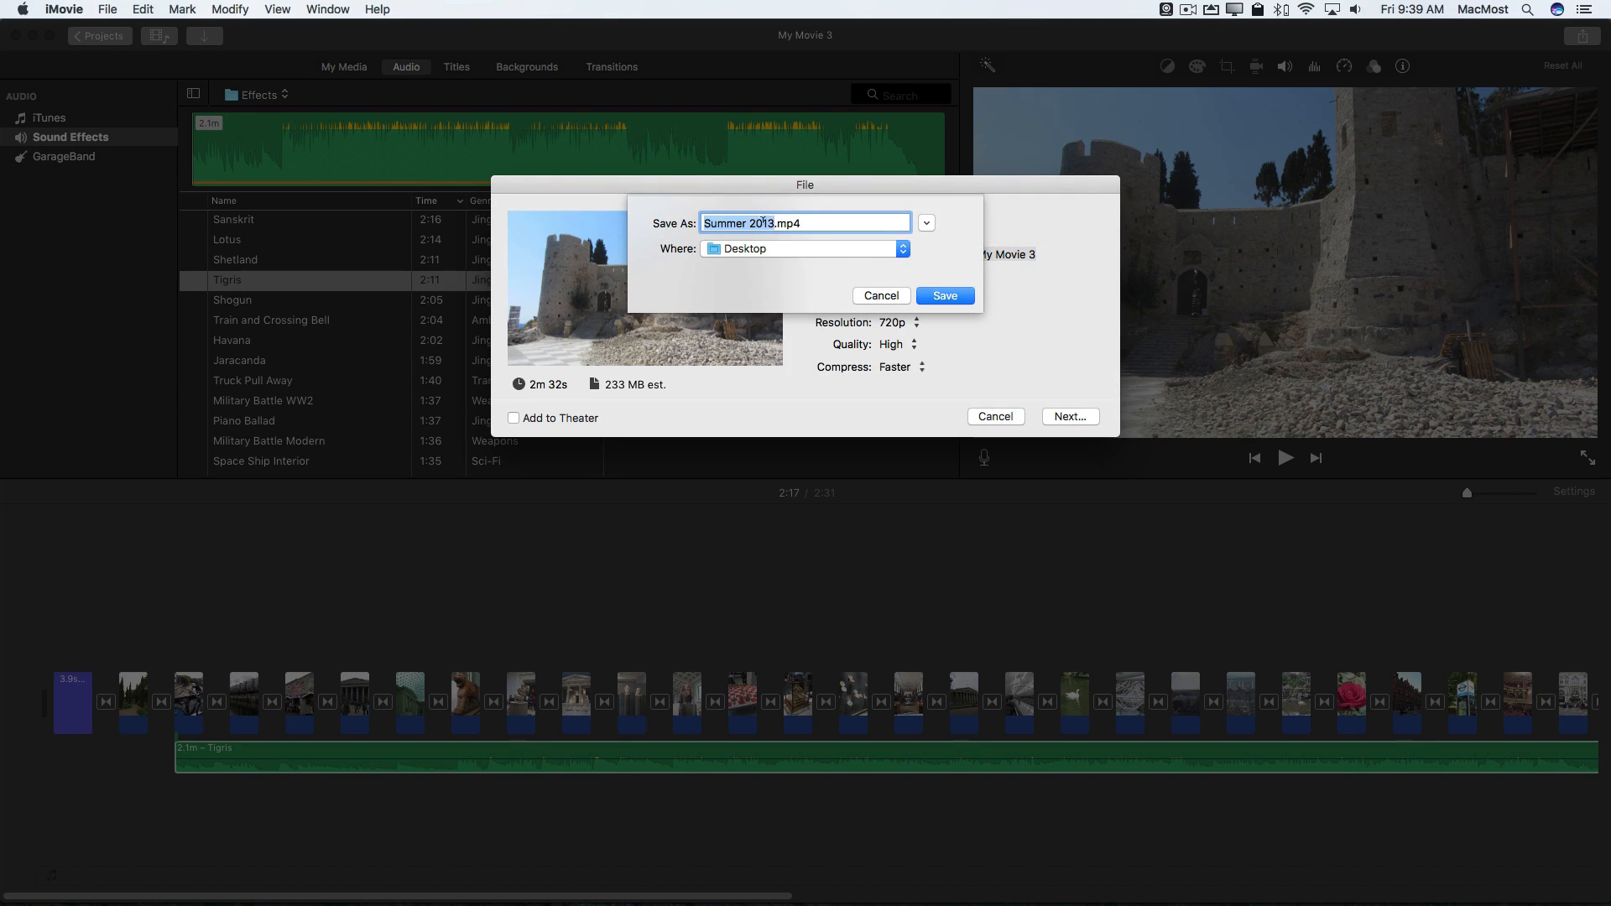
left_click(880, 296)
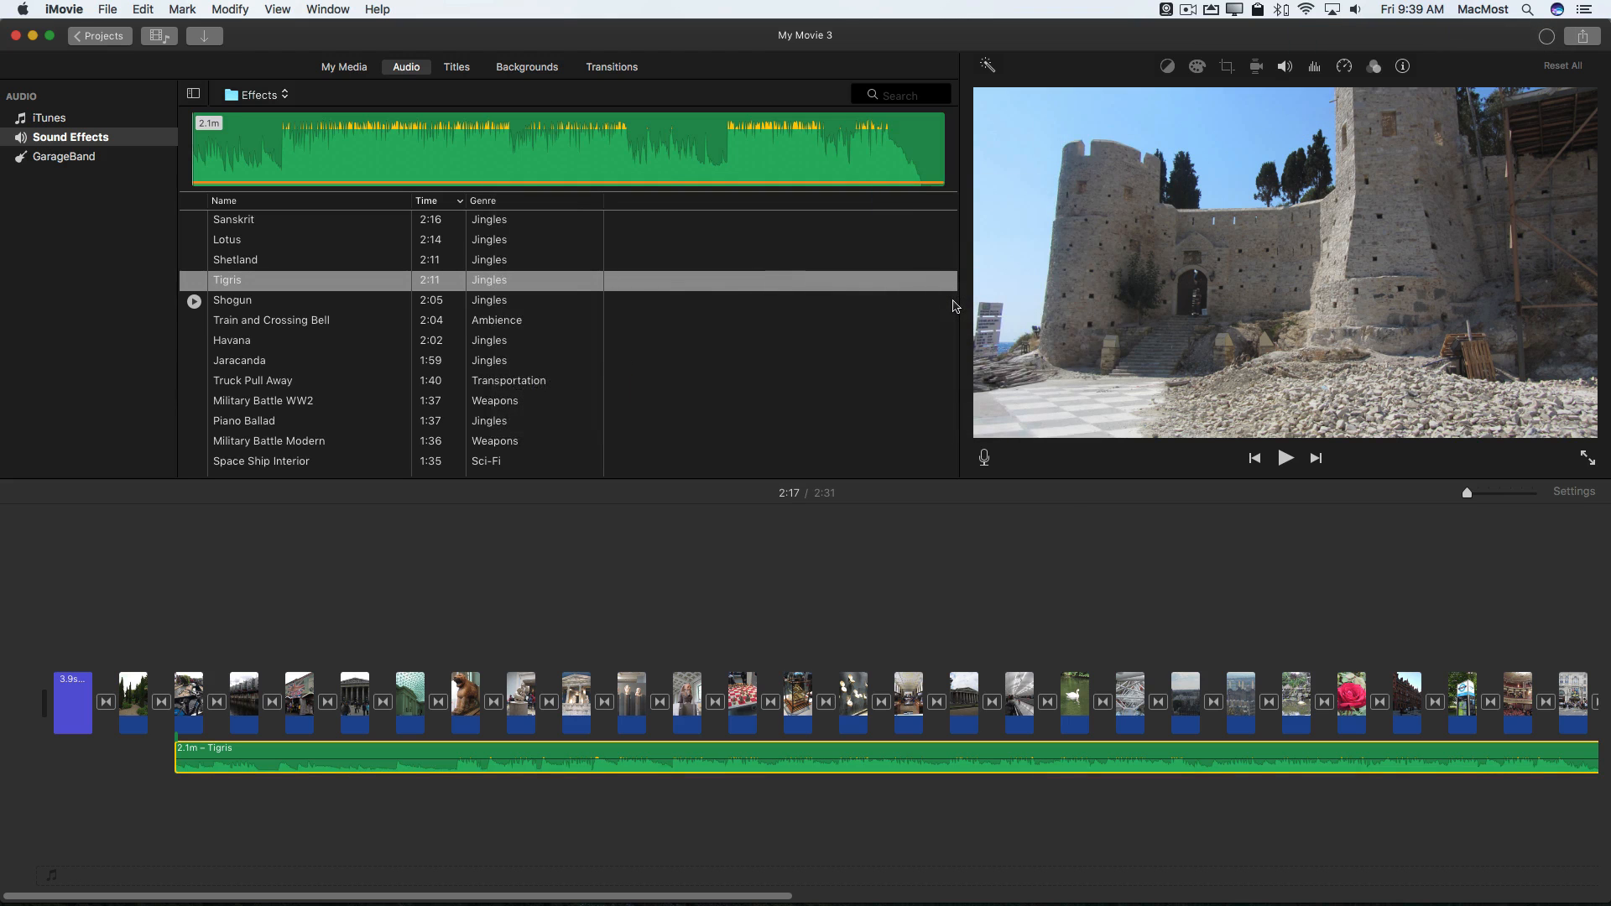